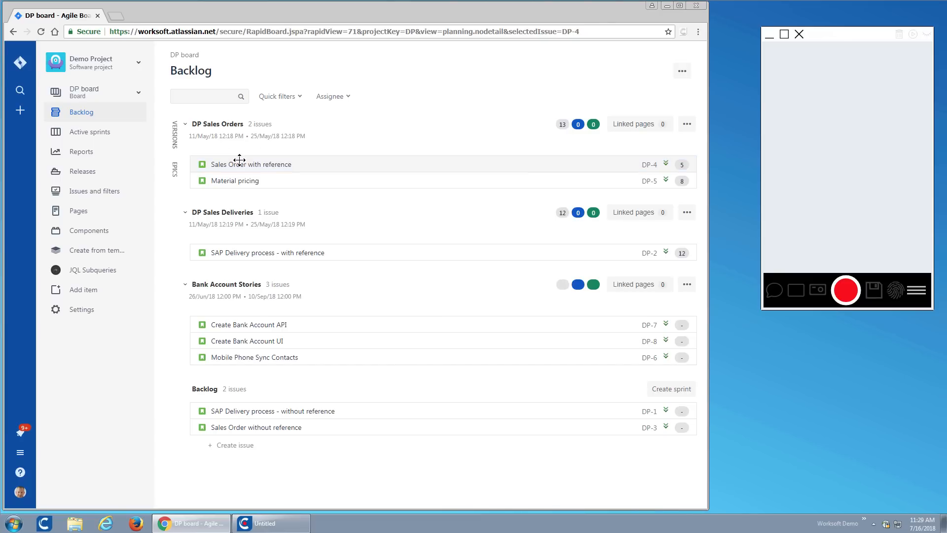
pyautogui.moveTo(309, 167)
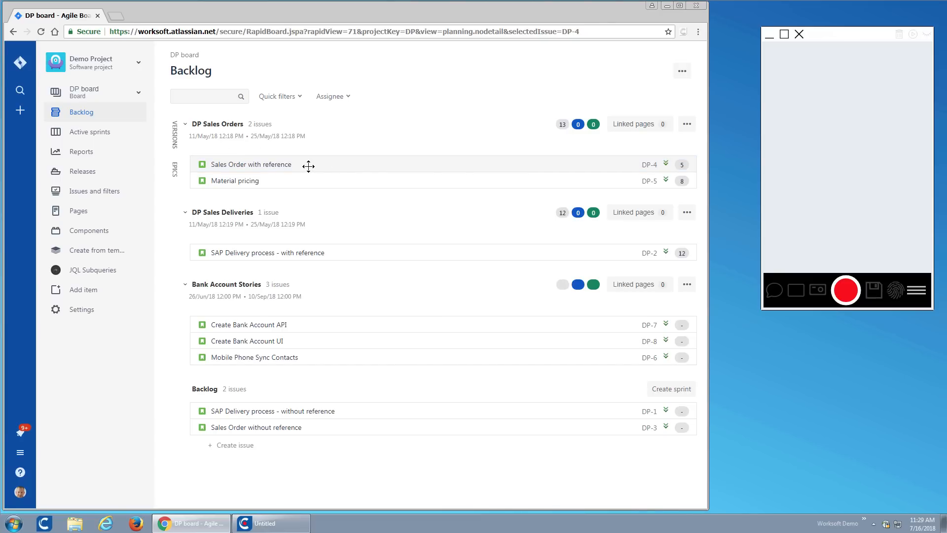
# Begin a Worksoft Capture recording with 'DP-4' as the business activity description.
pyautogui.click(251, 165)
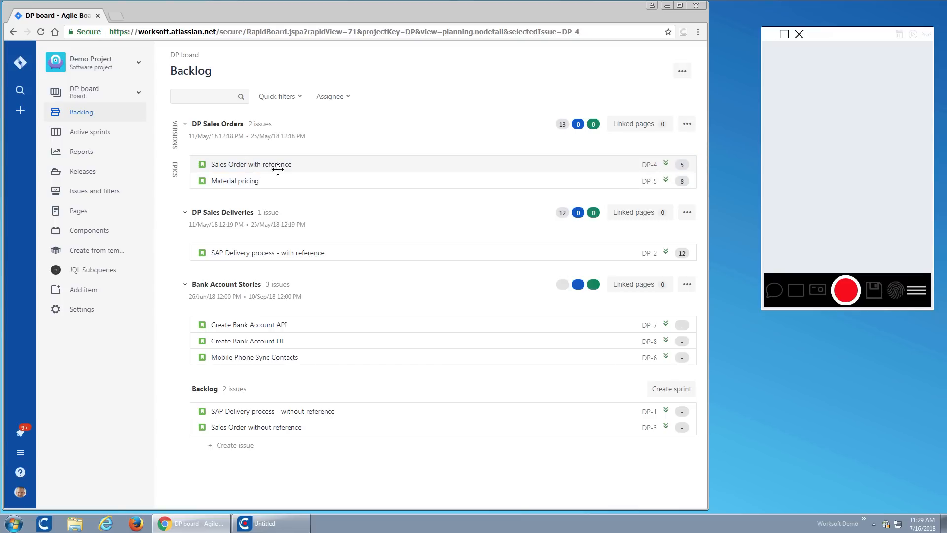
pyautogui.moveTo(267, 253)
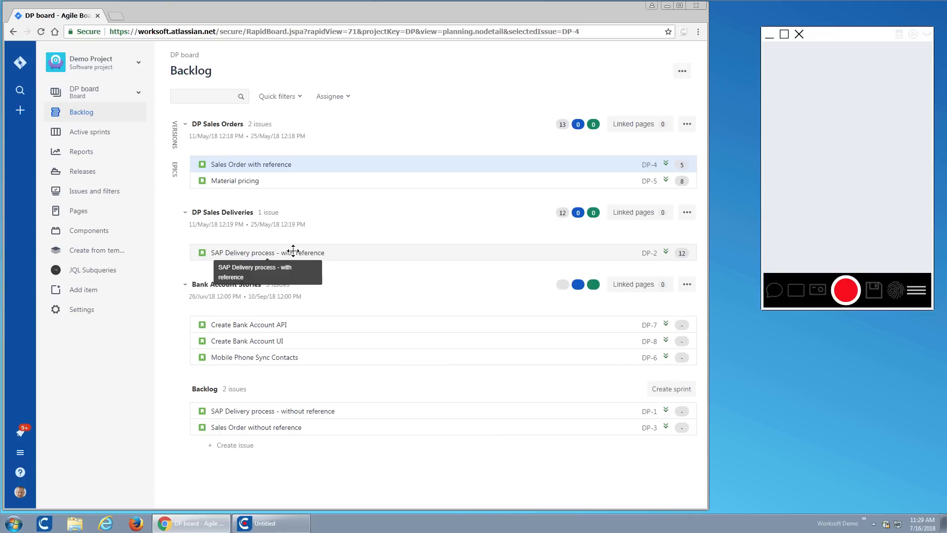
pyautogui.moveTo(934, 507)
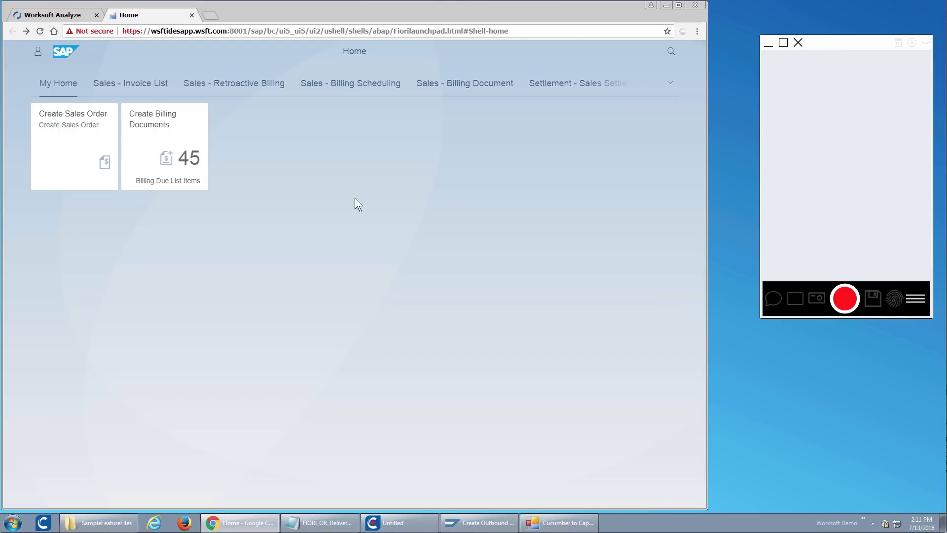
pyautogui.moveTo(818, 289)
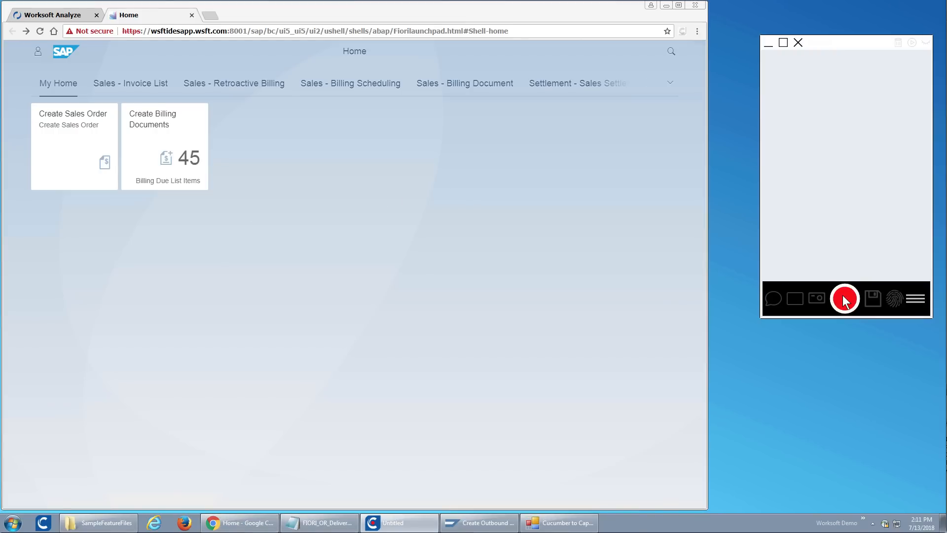
pyautogui.click(845, 299)
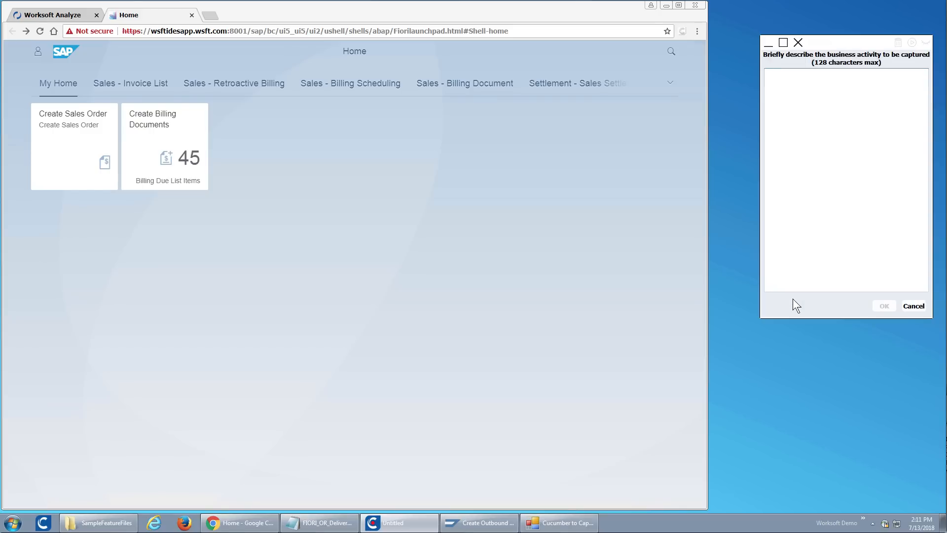
pyautogui.write('Dp')
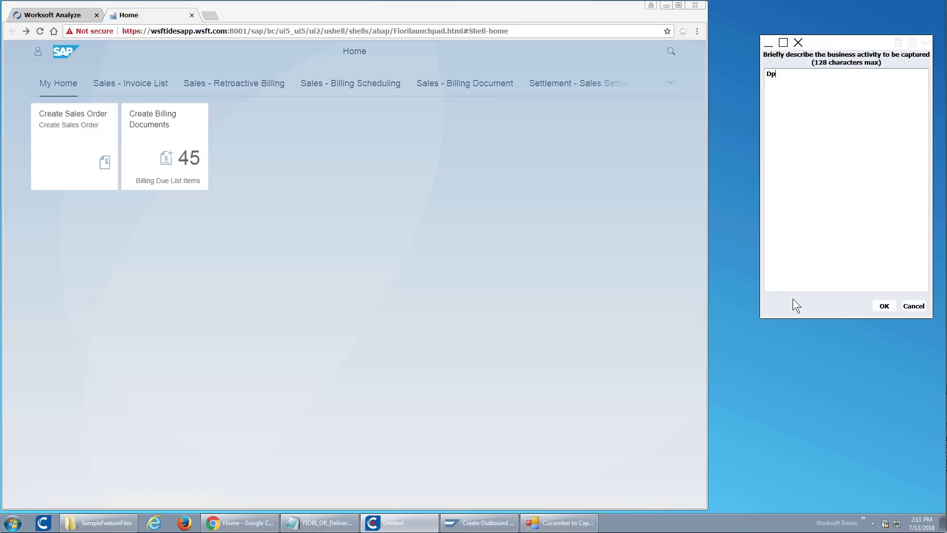
pyautogui.write('P')
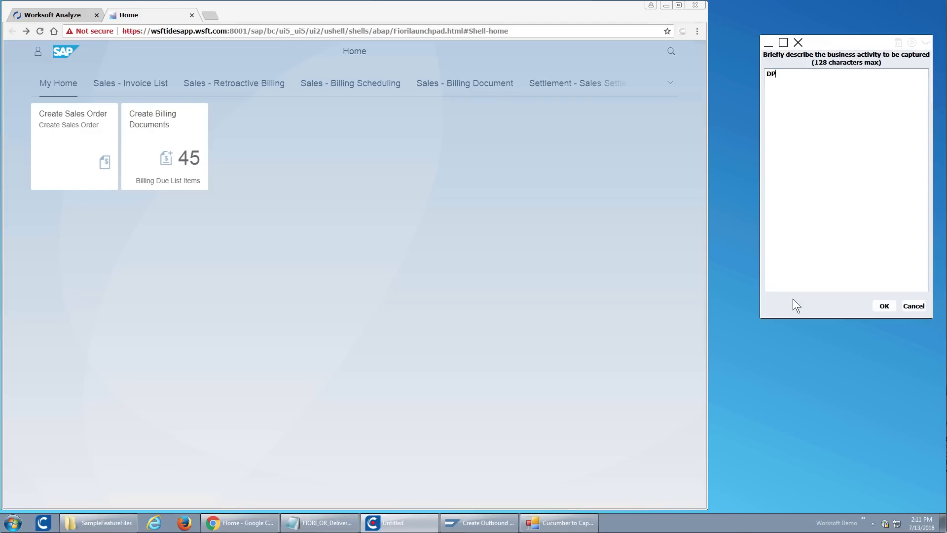
pyautogui.write('-4')
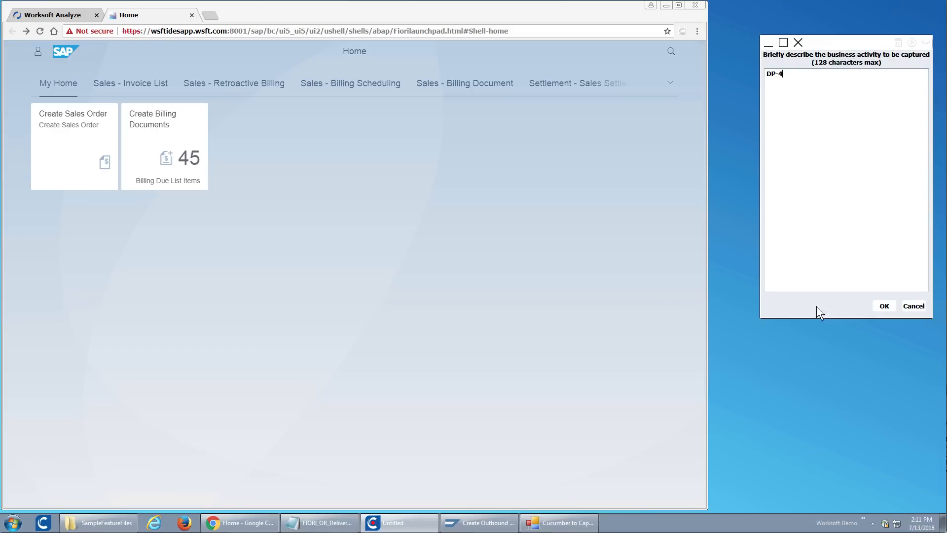
pyautogui.click(884, 306)
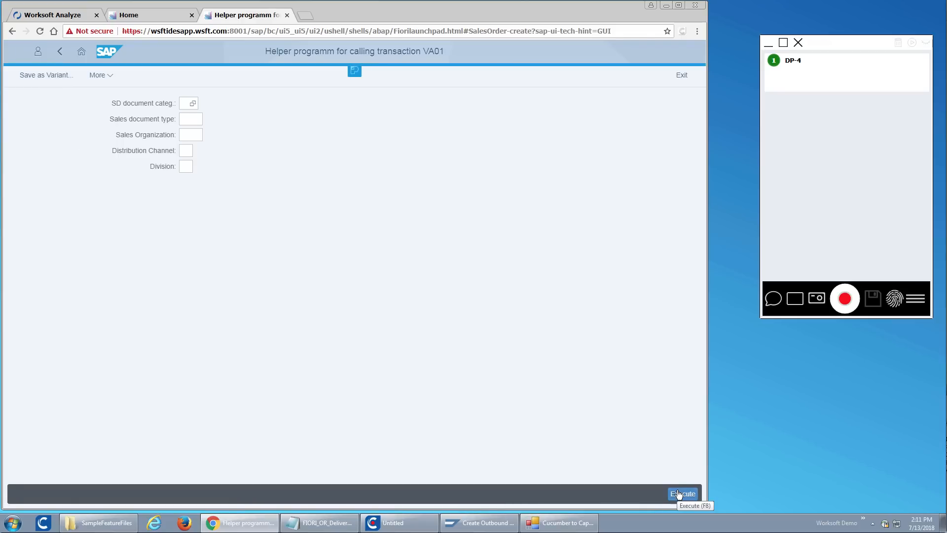
# Run the helper program and start order type OR for sales area 1710/10/00.
pyautogui.click(189, 103)
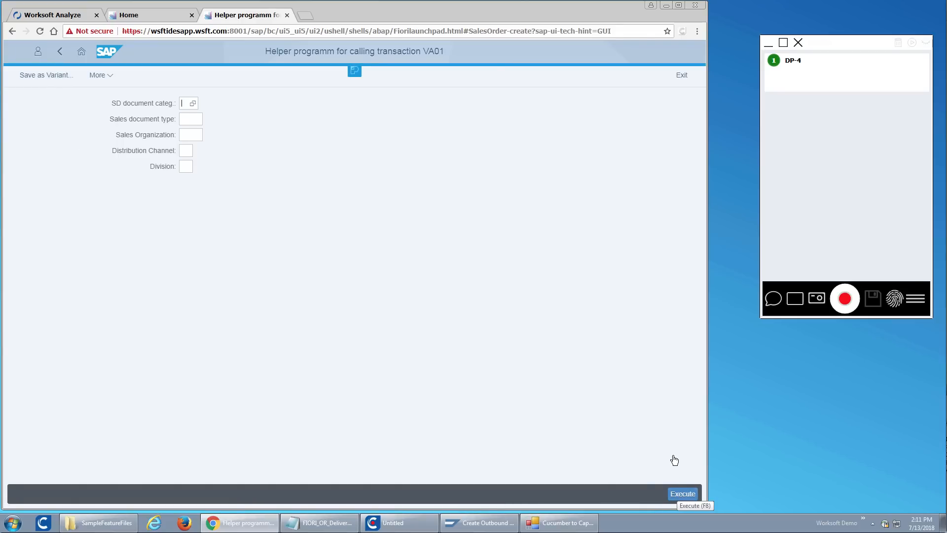
pyautogui.click(682, 493)
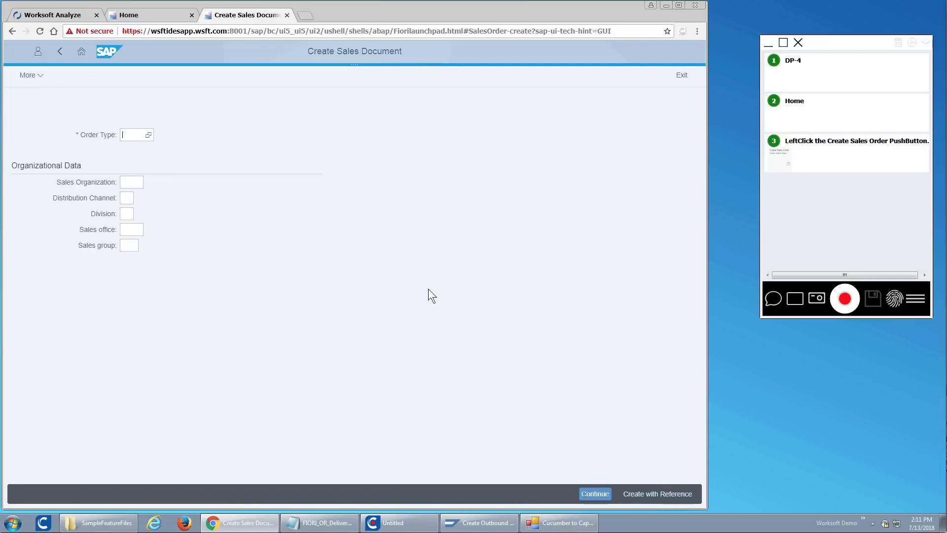
pyautogui.write('OR')
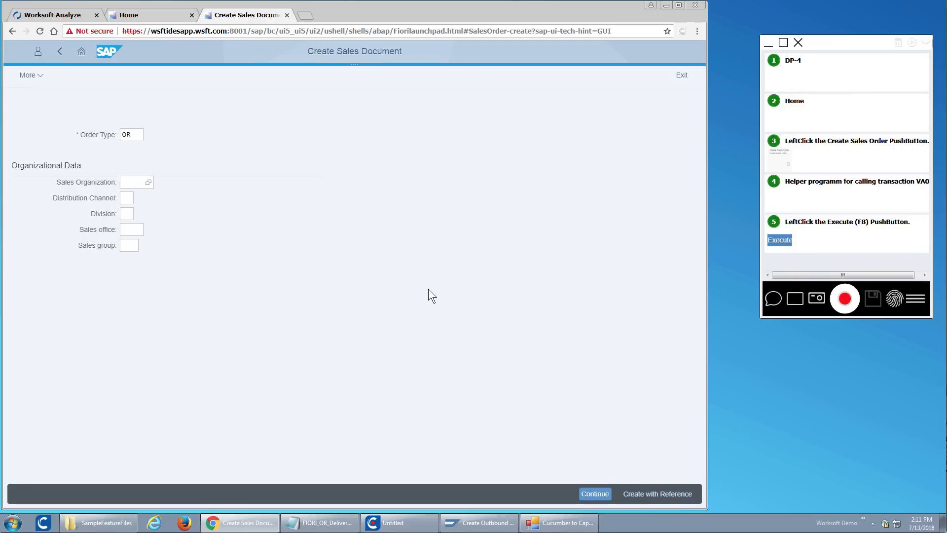
pyautogui.write('1710')
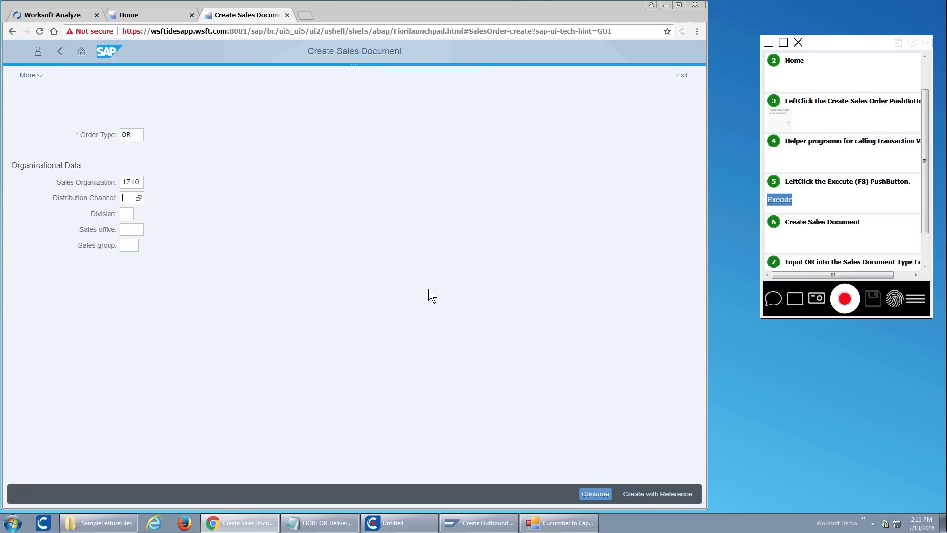
pyautogui.write('10')
pyautogui.click(127, 213)
pyautogui.write('00')
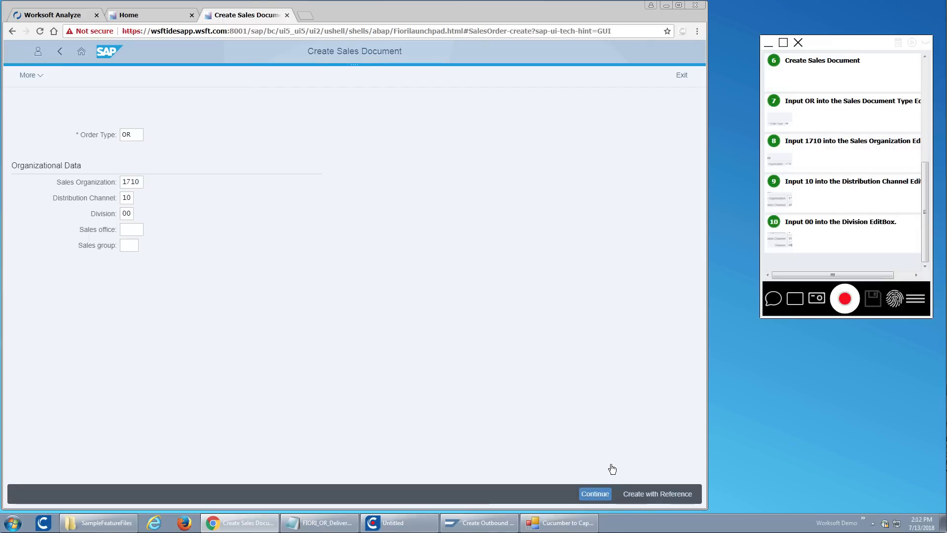
pyautogui.click(594, 493)
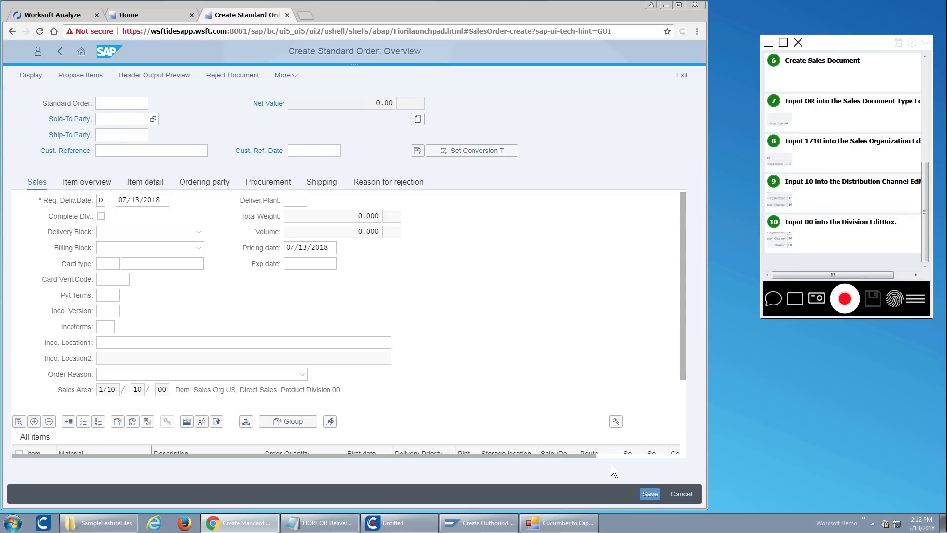
# Enter customer C-1000, reference PO1234, date 07/11/2018, TG22 quantity 1, and save.
pyautogui.write('C-1000')
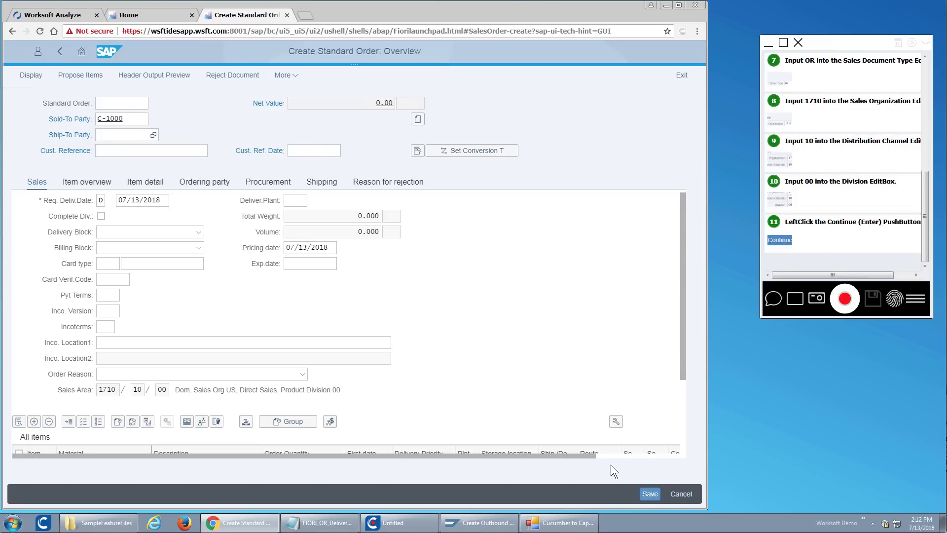
pyautogui.write('C-1000')
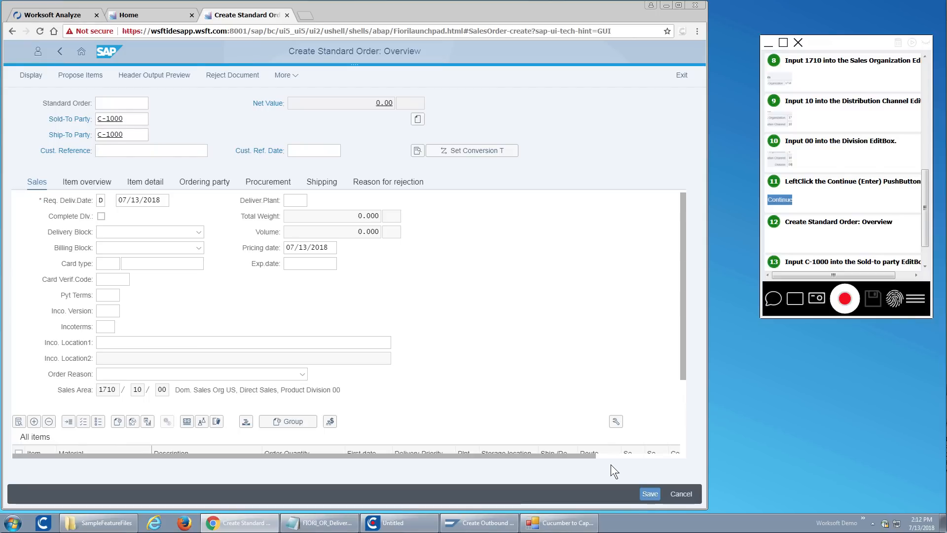
pyautogui.write('PO1234')
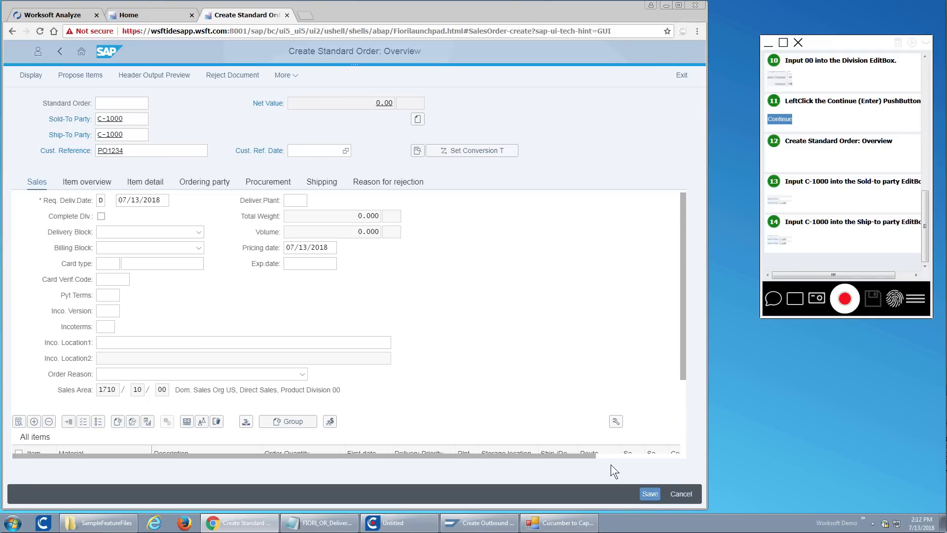
pyautogui.write('07/11/2018')
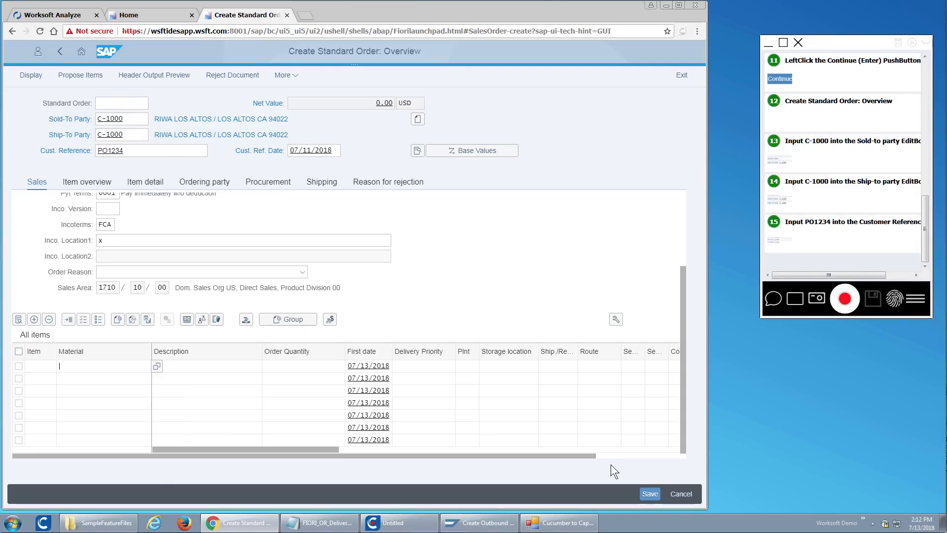
pyautogui.write('TG22')
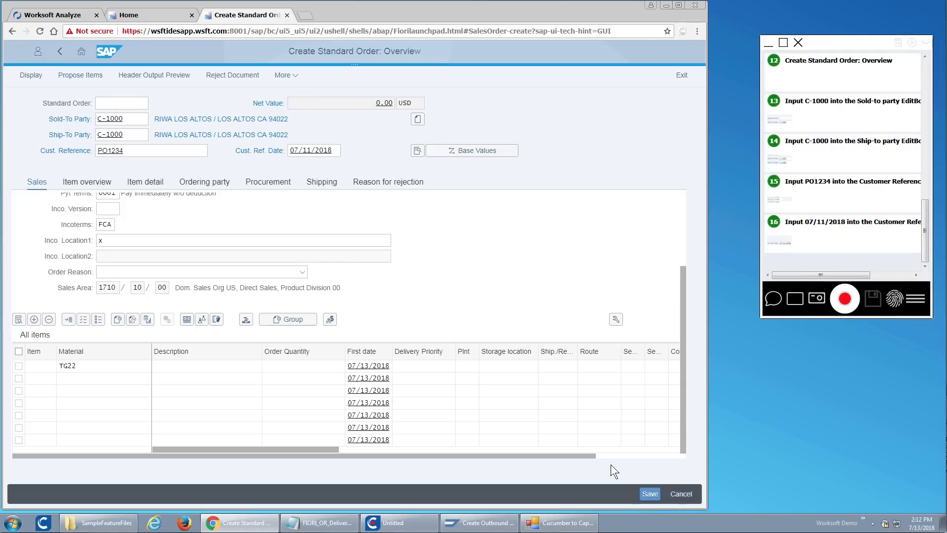
pyautogui.write('TG22')
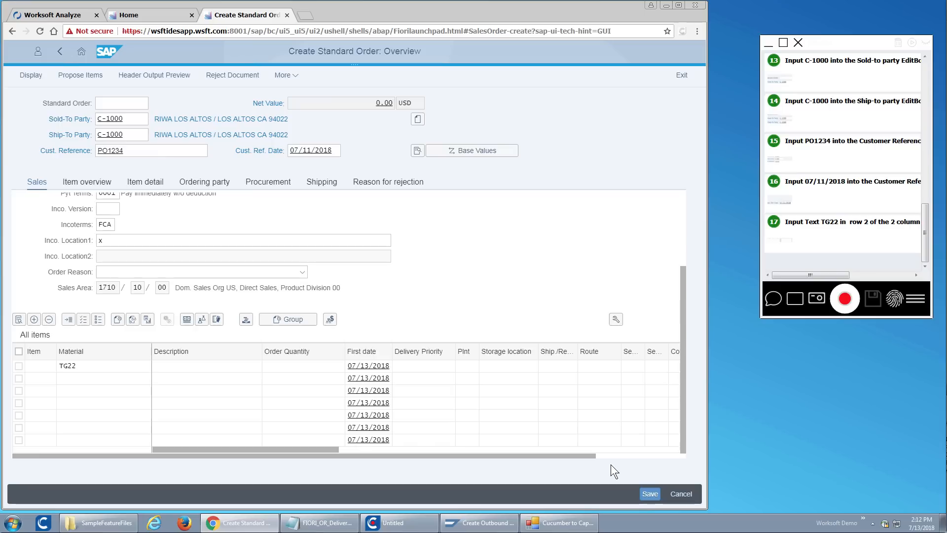
pyautogui.write('1')
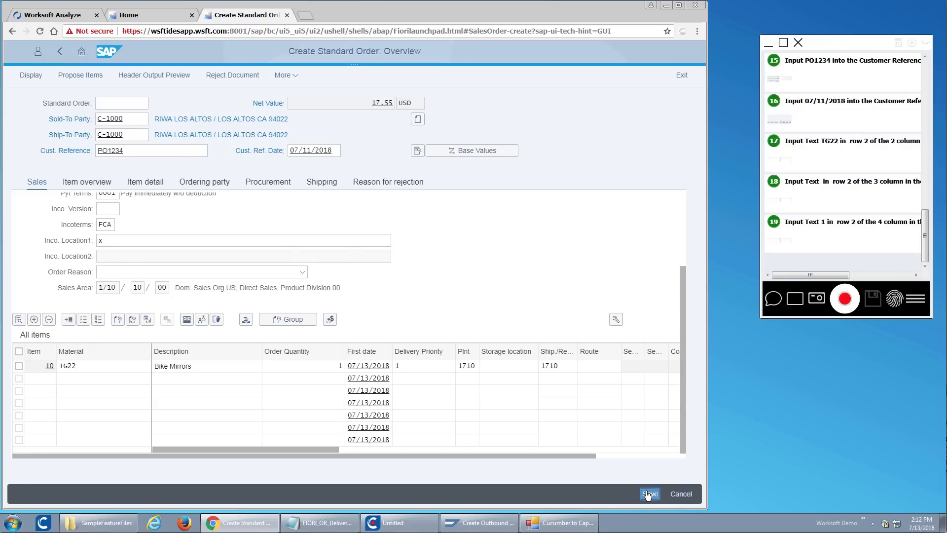
pyautogui.click(650, 494)
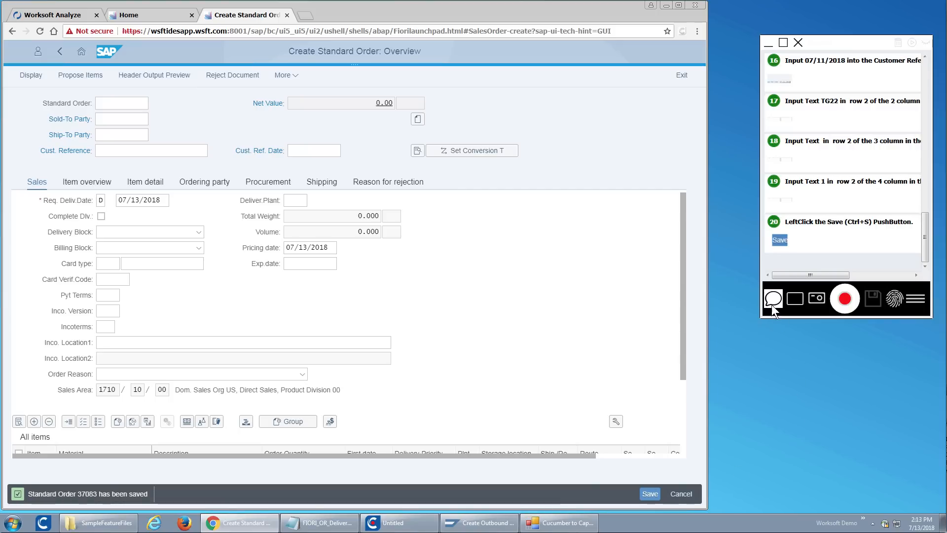
# Add the comment step 'Success full sales order user for training' to the recording.
pyautogui.click(774, 298)
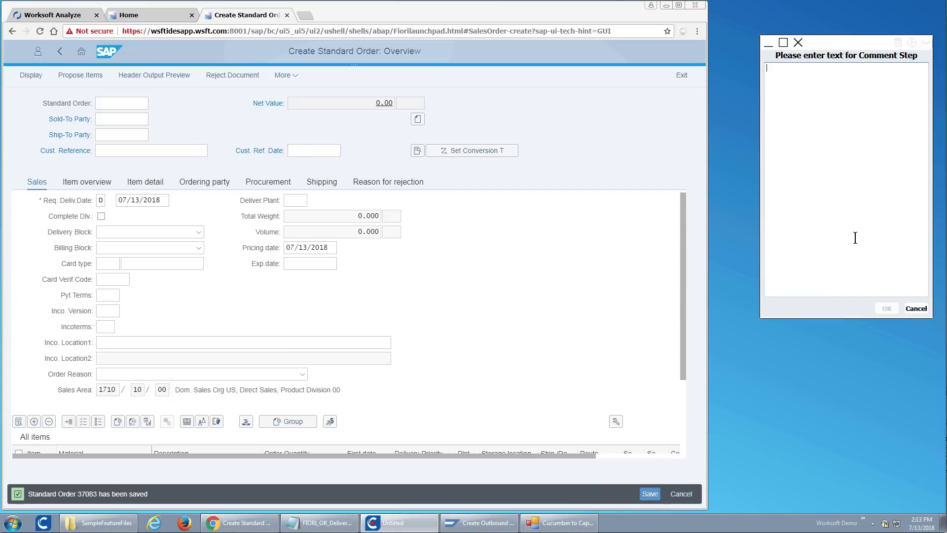
pyautogui.write('Success')
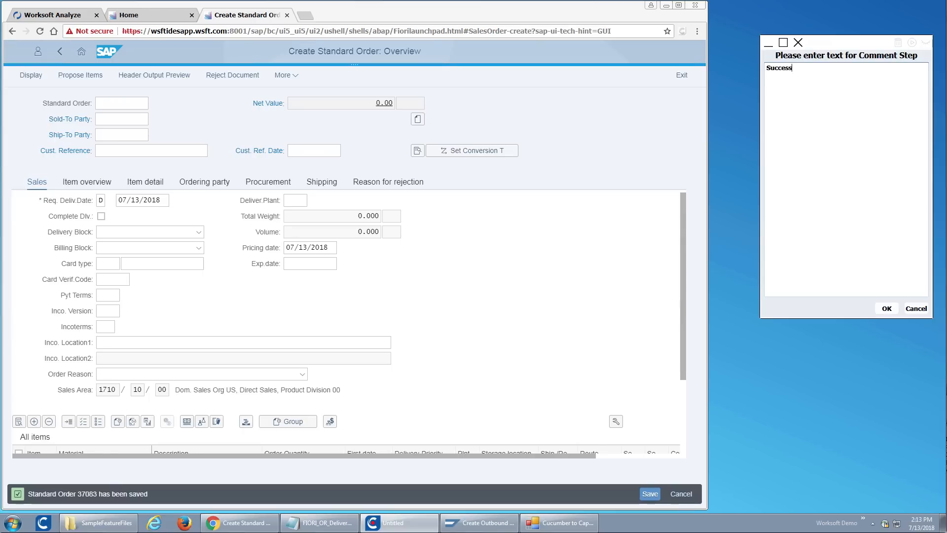
pyautogui.write('full sales order')
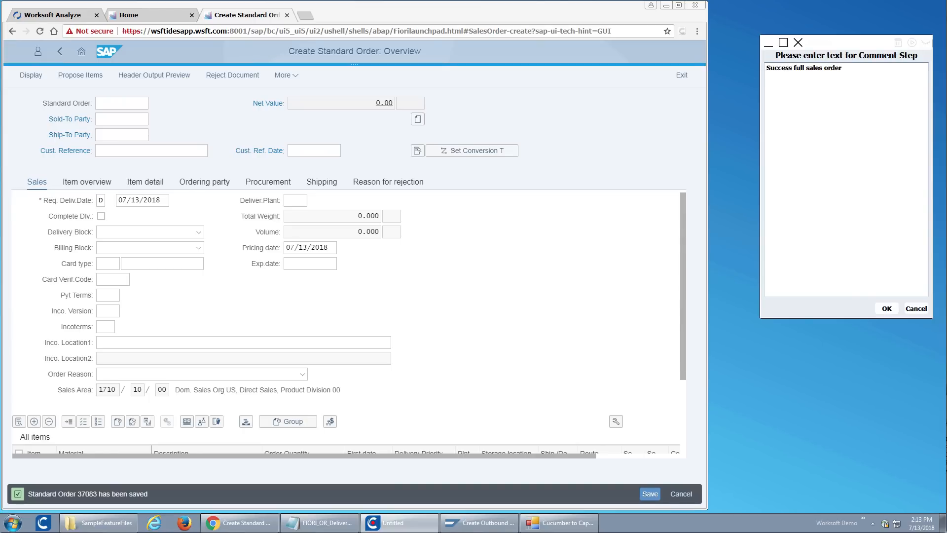
pyautogui.write('user for traiing')
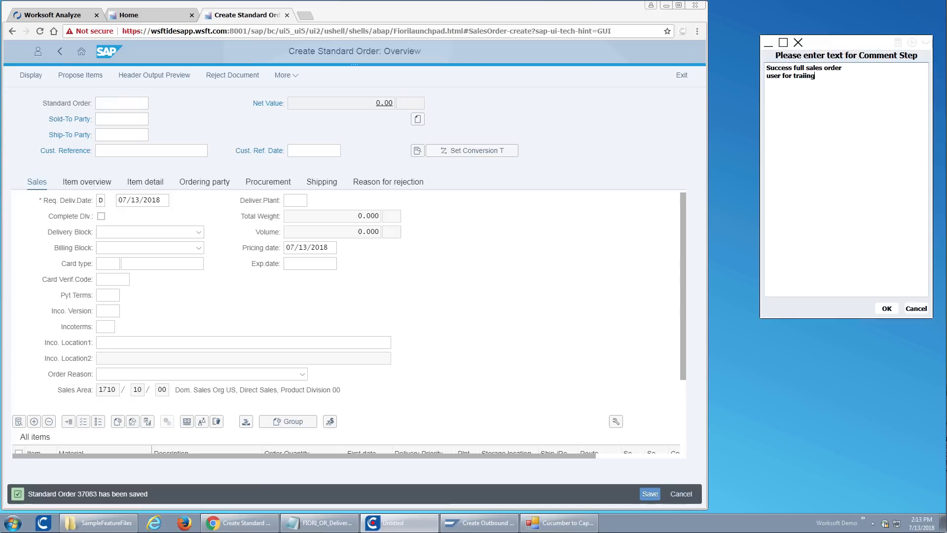
pyautogui.press('Backspace')
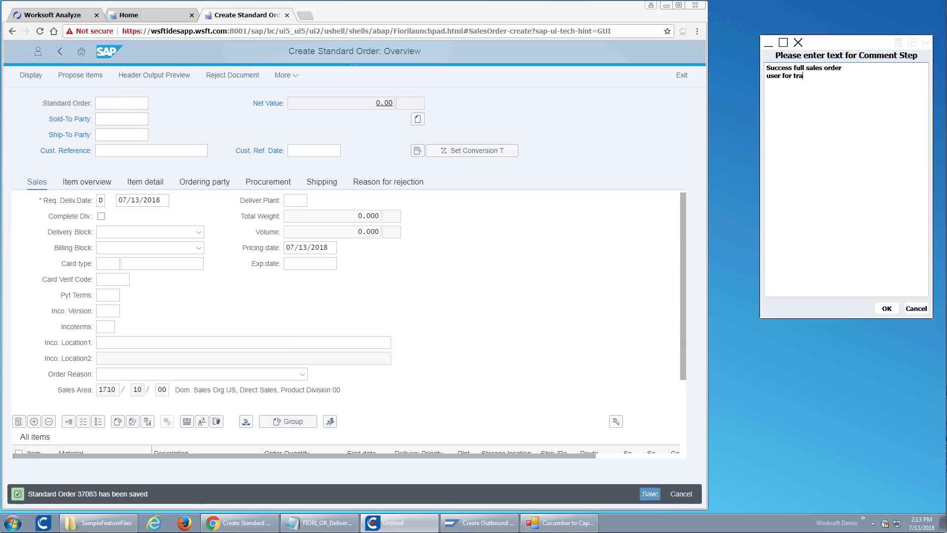
pyautogui.write('ining')
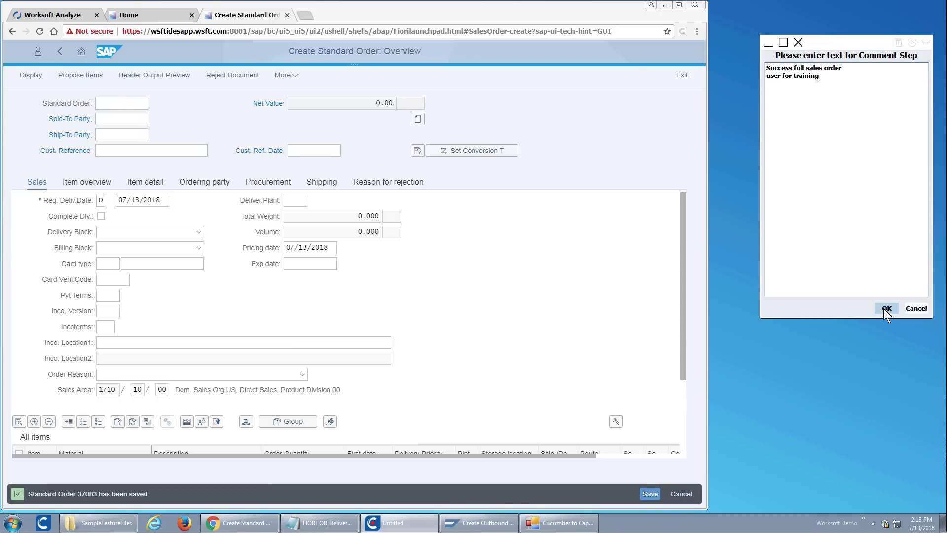
pyautogui.click(887, 308)
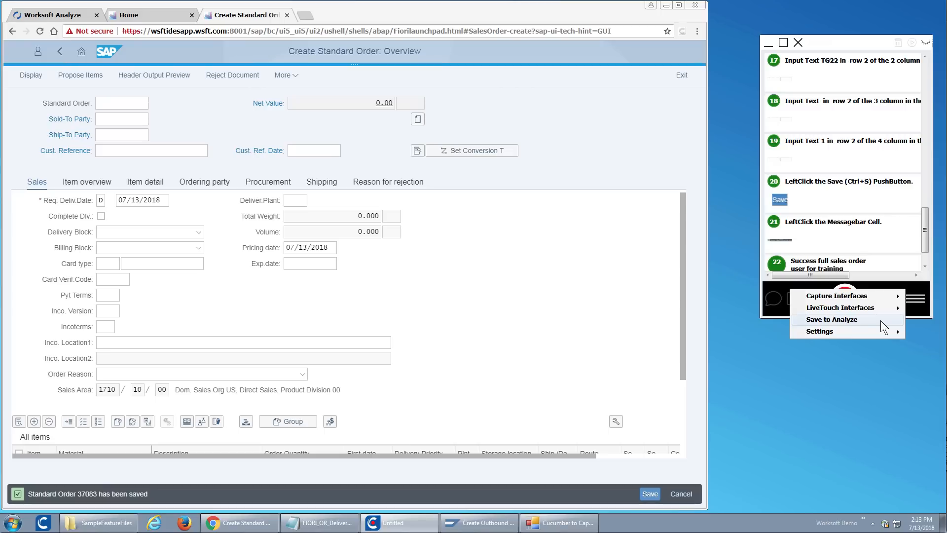
# Save the capture to Analyze, exit Capture, and switch to the Analyze browser tab.
pyautogui.click(833, 319)
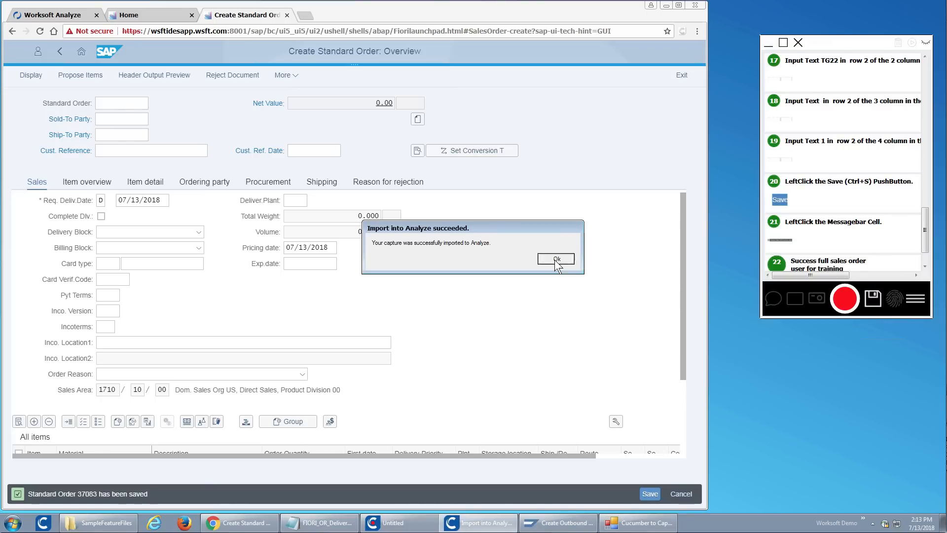
pyautogui.click(556, 259)
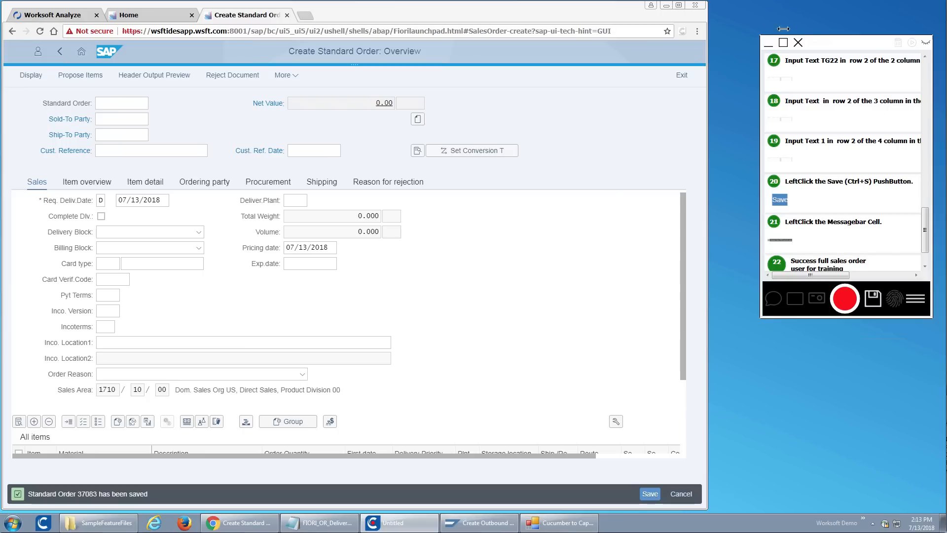
pyautogui.click(799, 43)
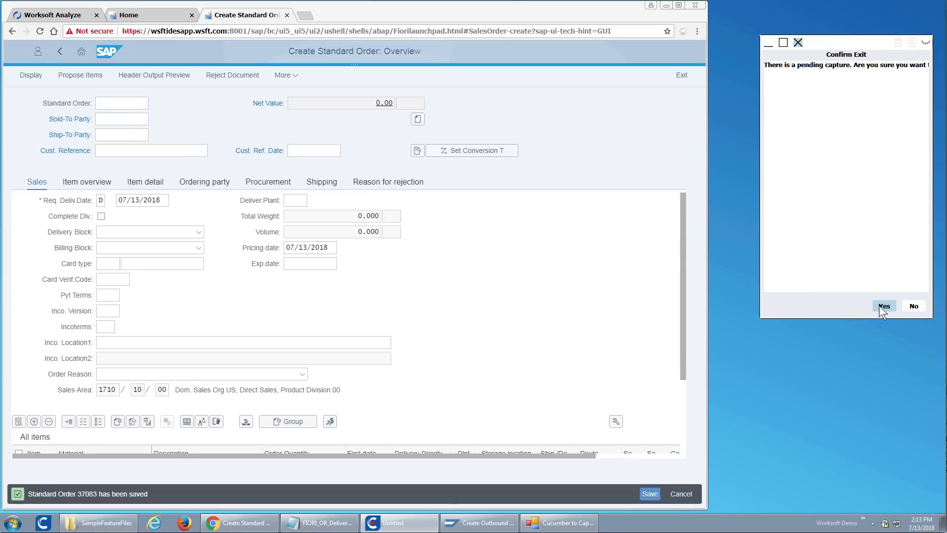
pyautogui.click(884, 306)
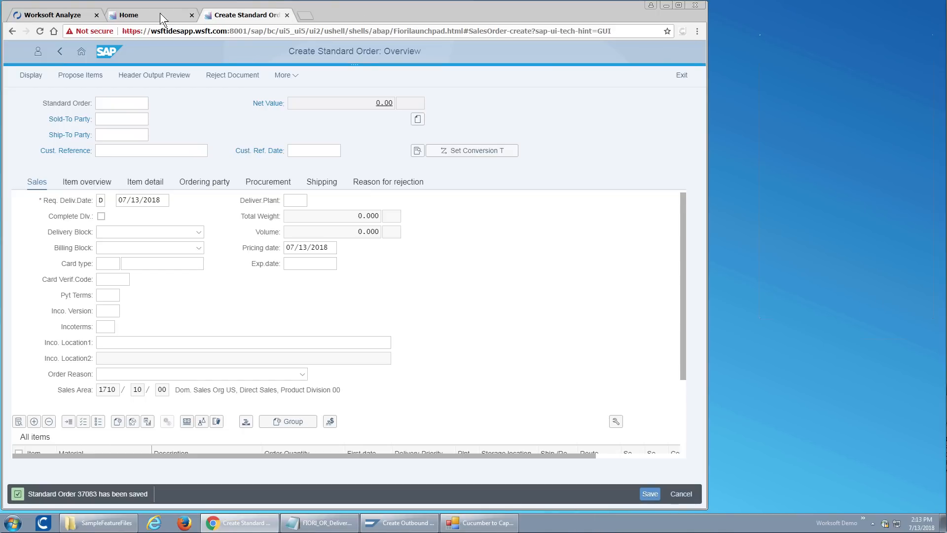
pyautogui.click(54, 14)
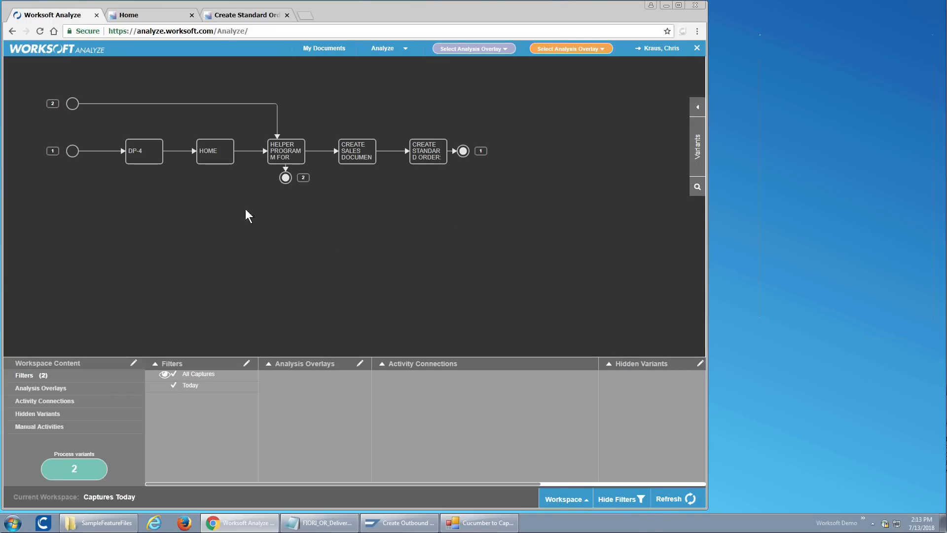
pyautogui.moveTo(293, 167)
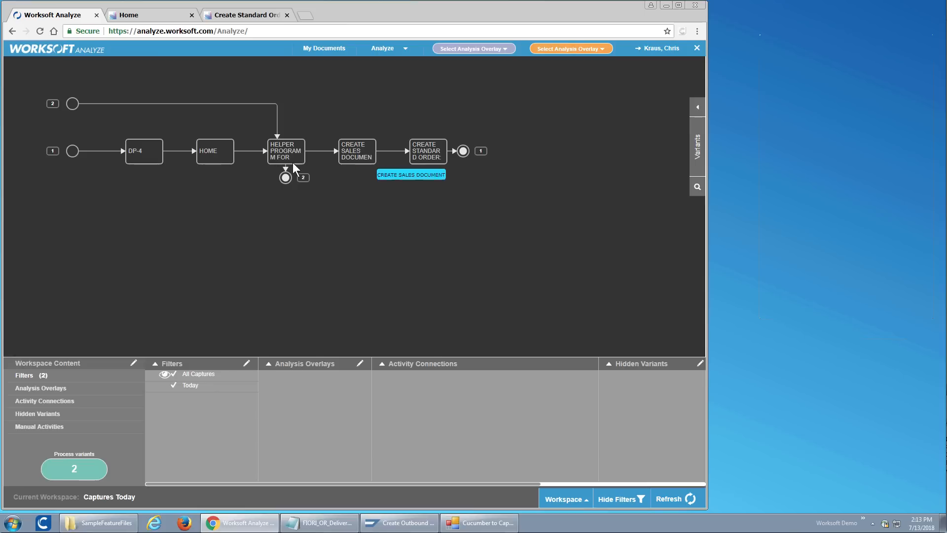
pyautogui.moveTo(196, 164)
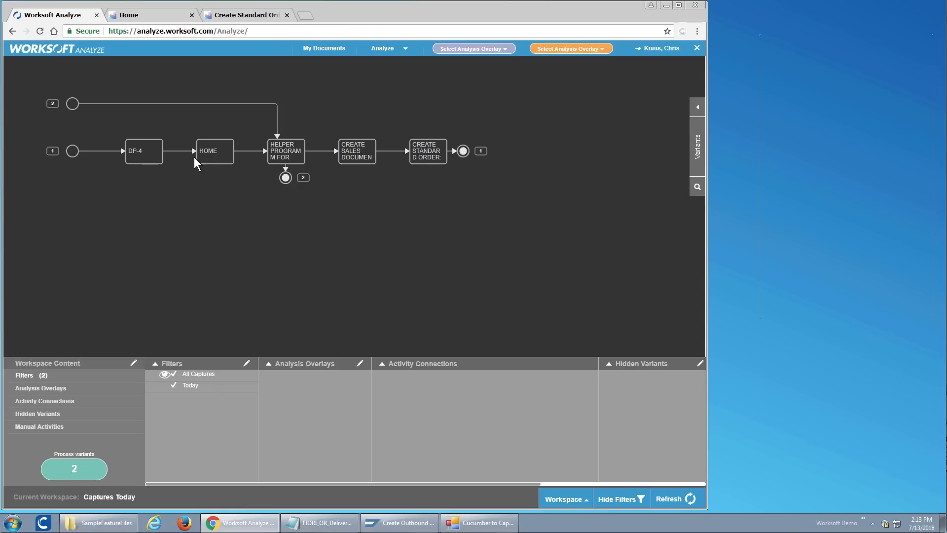
pyautogui.moveTo(396, 154)
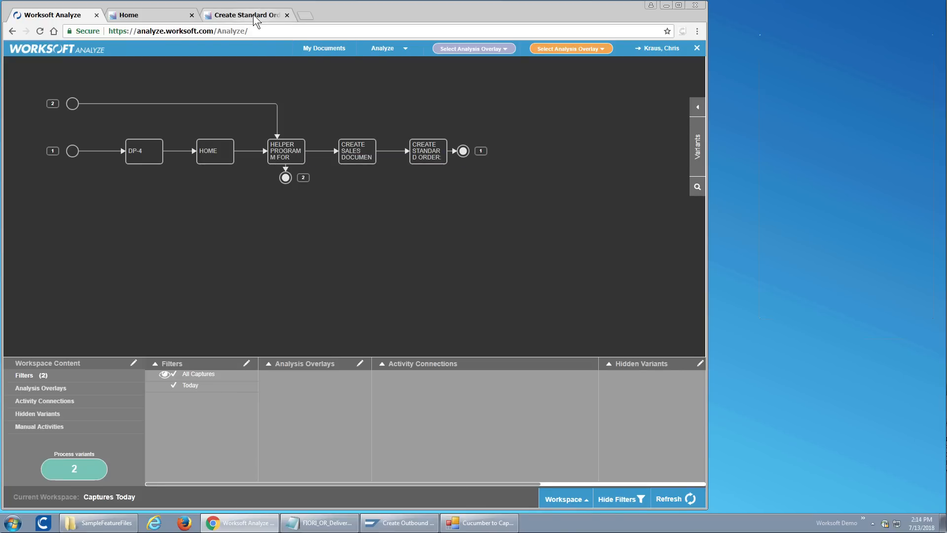
# Go back to the Create Standard Order browser tab after viewing the process variants.
pyautogui.click(246, 14)
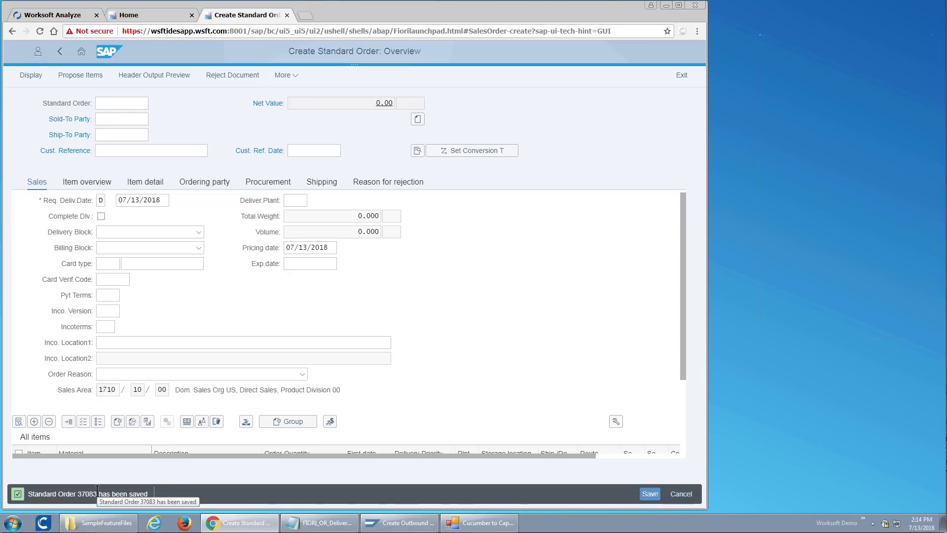
# Replace the order number in the feature file's Order step with 37083 and close Notepad.
pyautogui.click(318, 522)
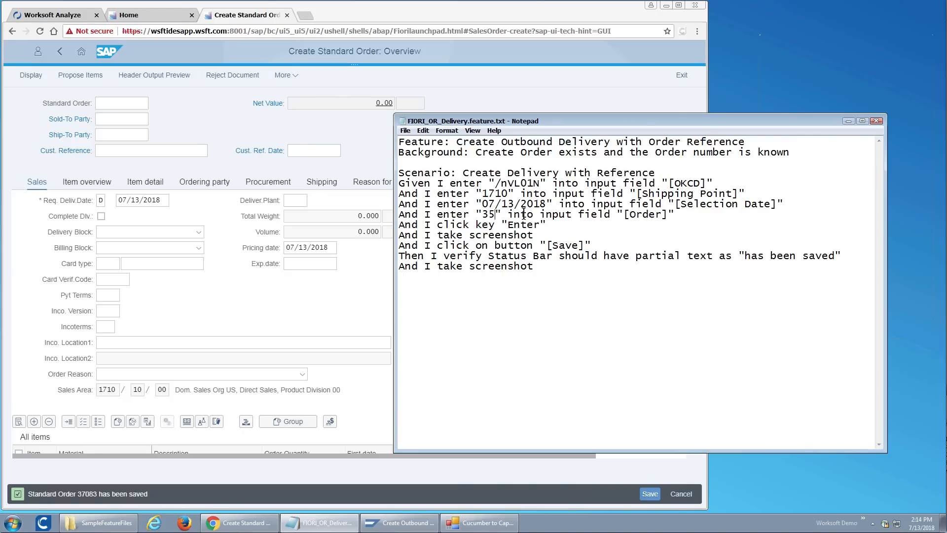
pyautogui.press('Backspace')
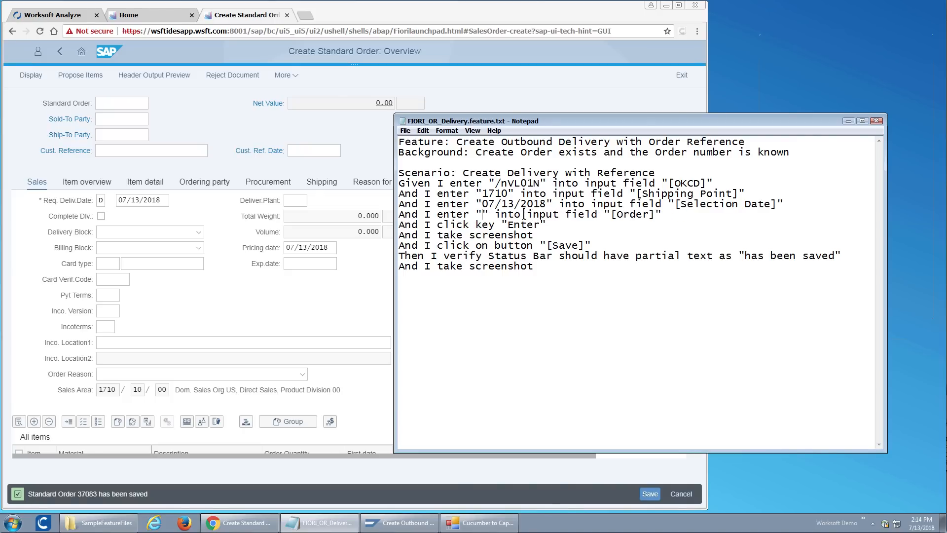
pyautogui.write('37083')
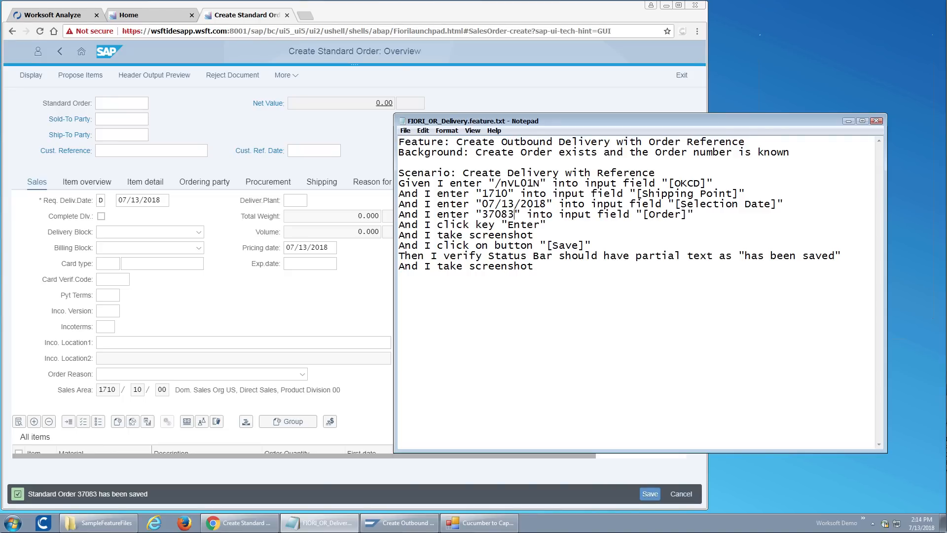
pyautogui.click(405, 130)
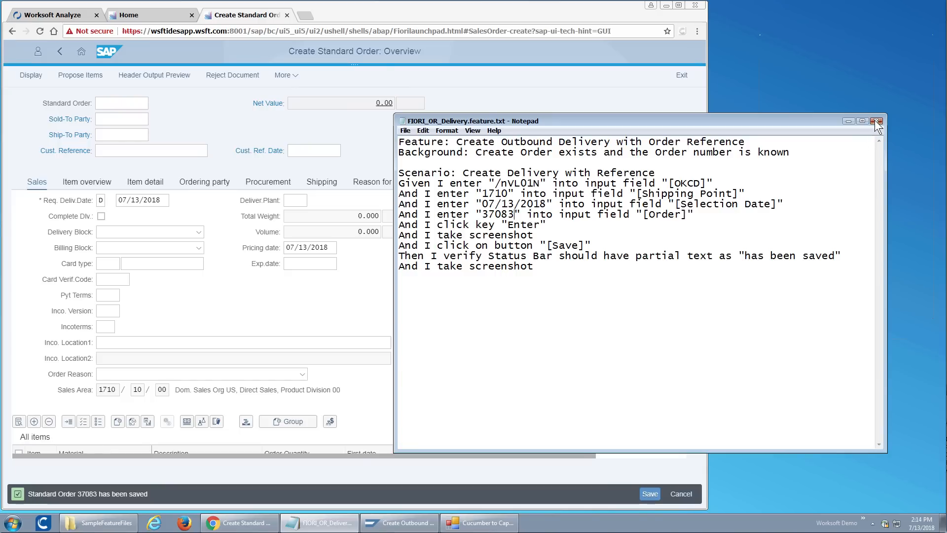
pyautogui.click(877, 121)
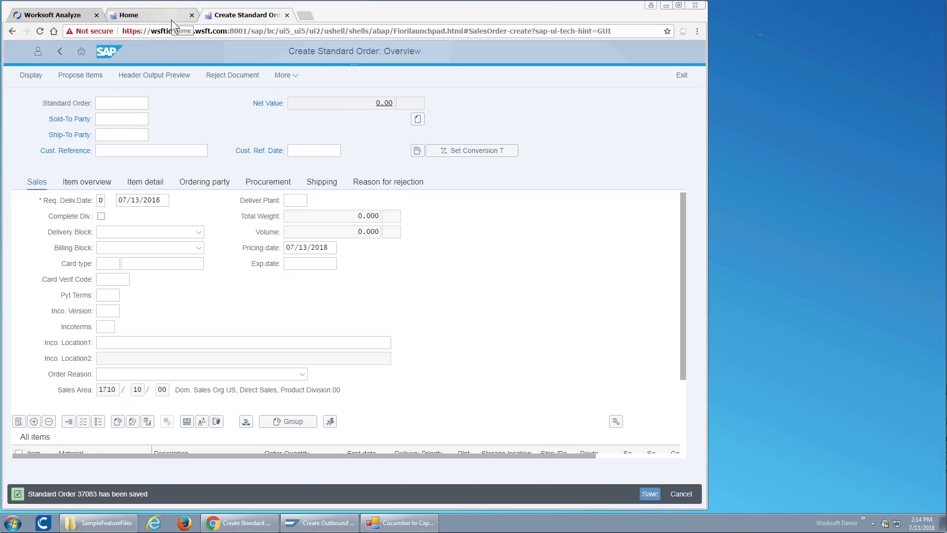
# Load the delivery feature file and generate its capture files into My Documents.
pyautogui.click(398, 522)
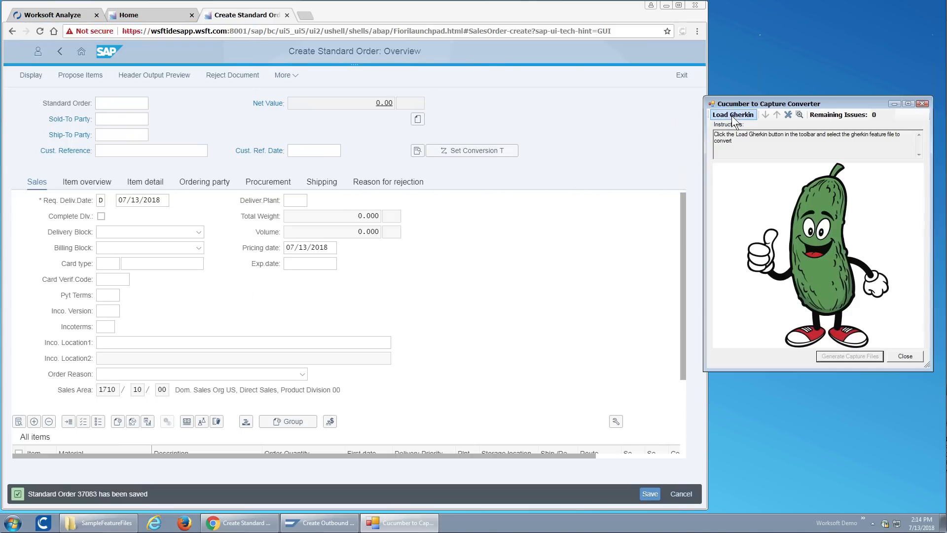
pyautogui.click(733, 115)
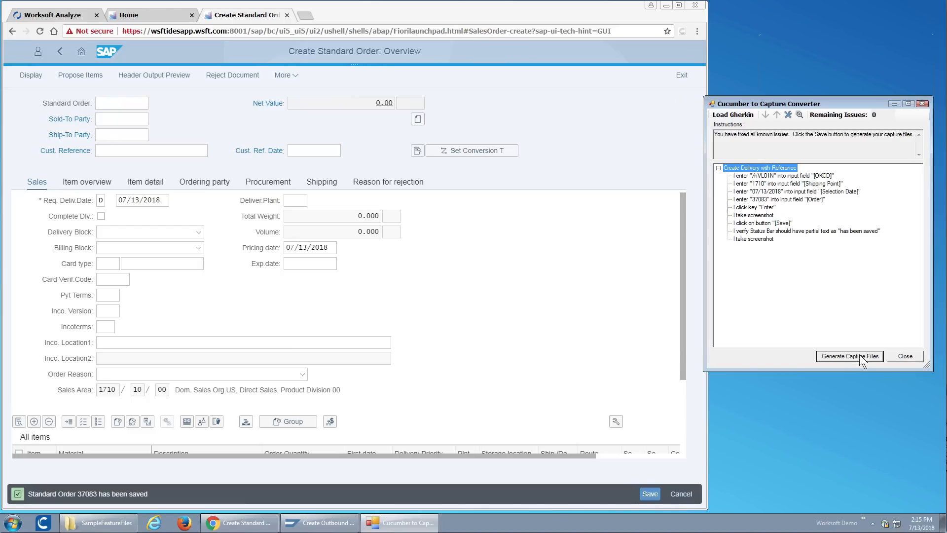
pyautogui.click(850, 356)
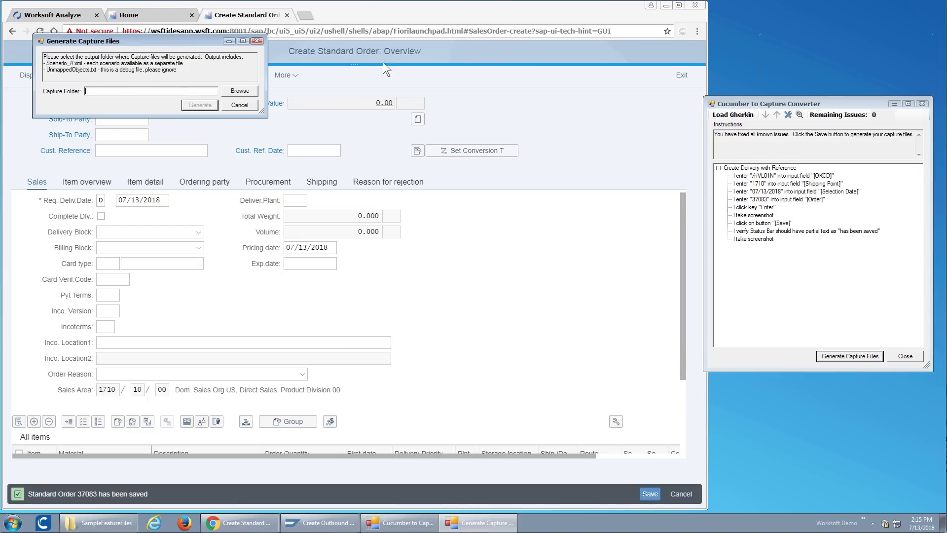
pyautogui.click(239, 91)
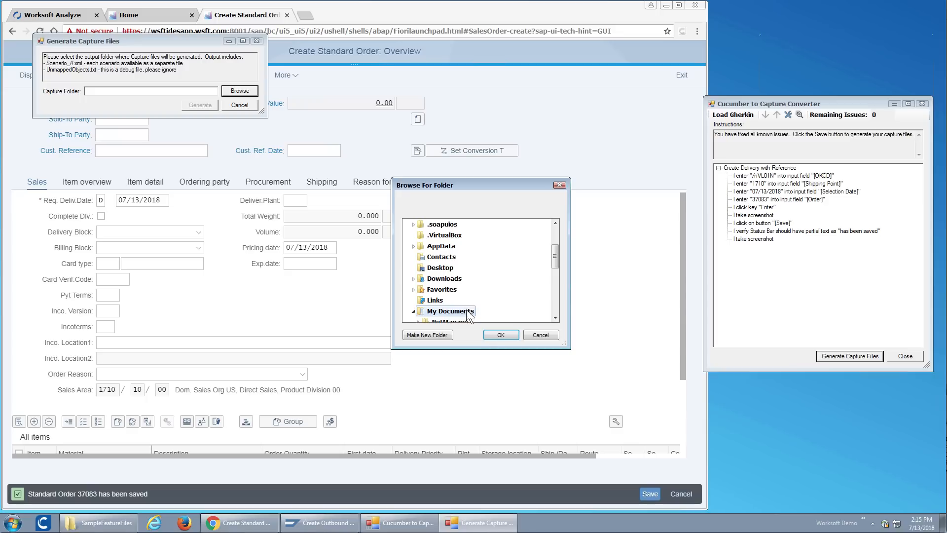
pyautogui.click(500, 334)
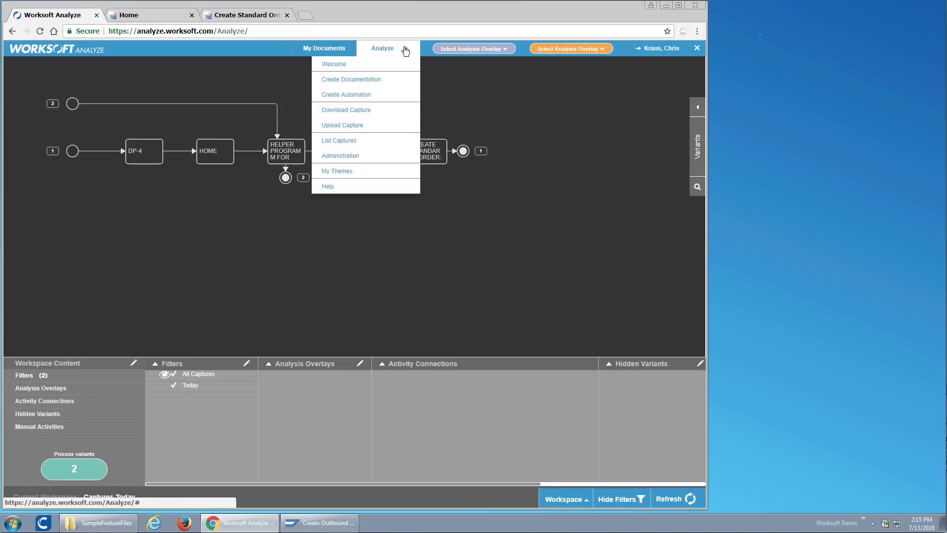
pyautogui.moveTo(342, 125)
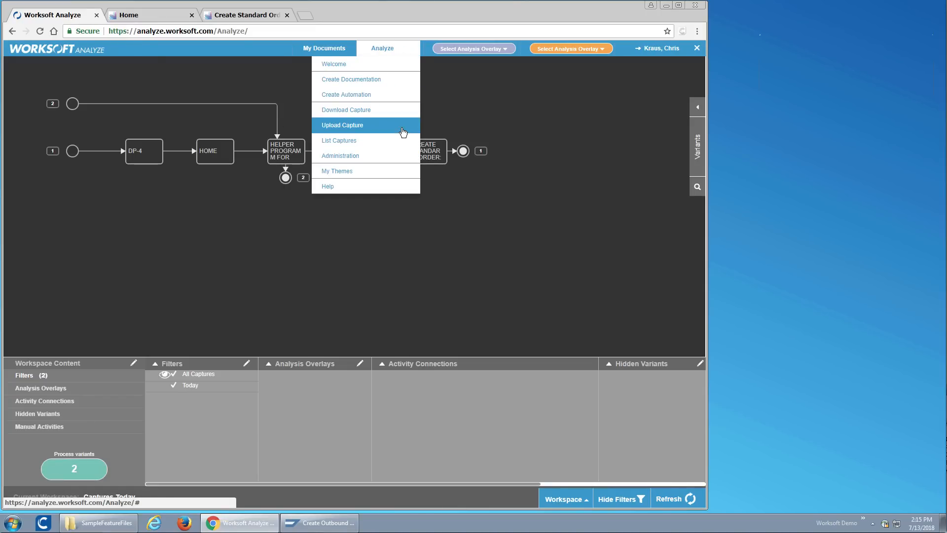
# Upload Scenario_1.xml through the Upload Capture form, then close the form.
pyautogui.click(342, 125)
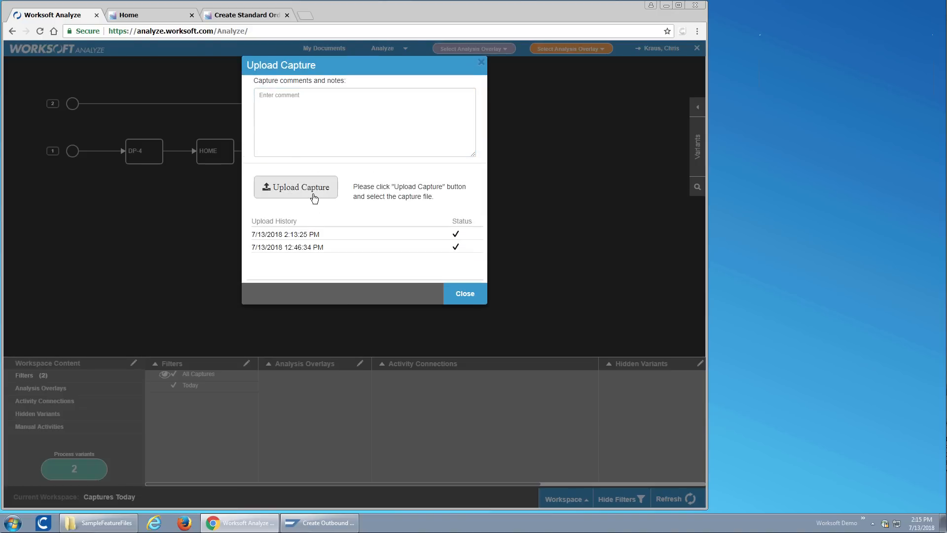
pyautogui.click(296, 186)
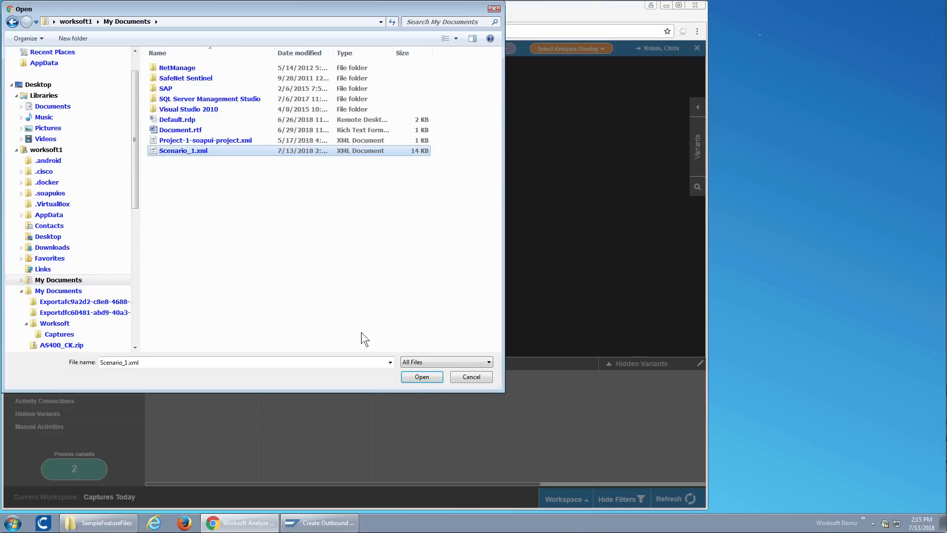
pyautogui.click(421, 377)
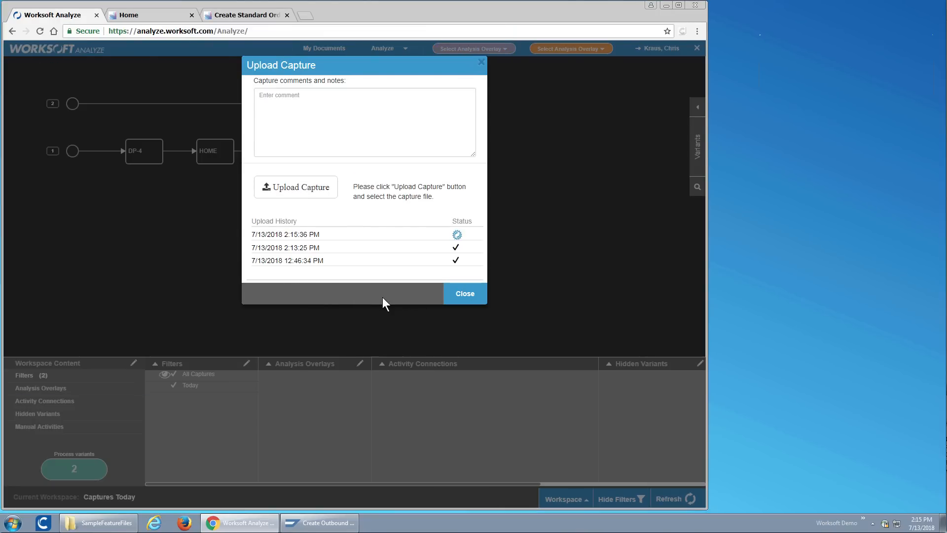
pyautogui.moveTo(398, 297)
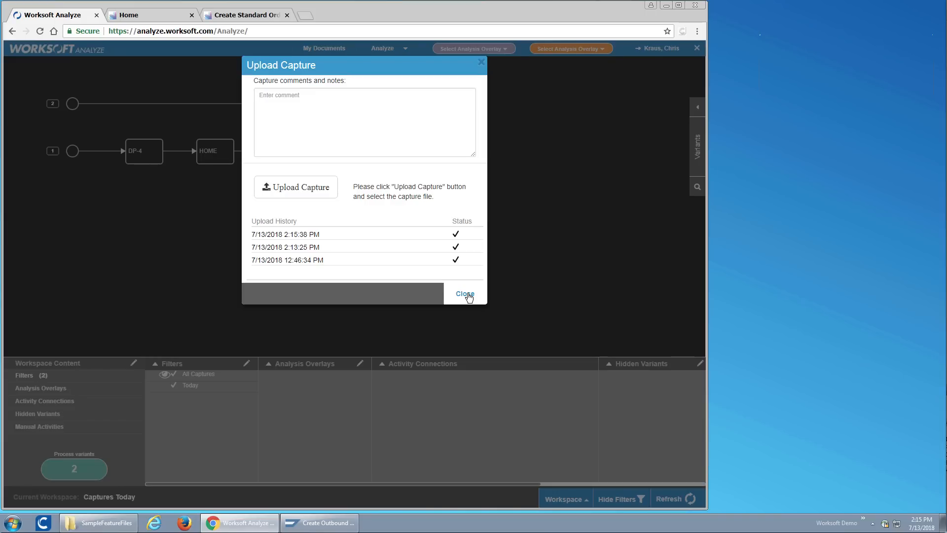
pyautogui.click(466, 294)
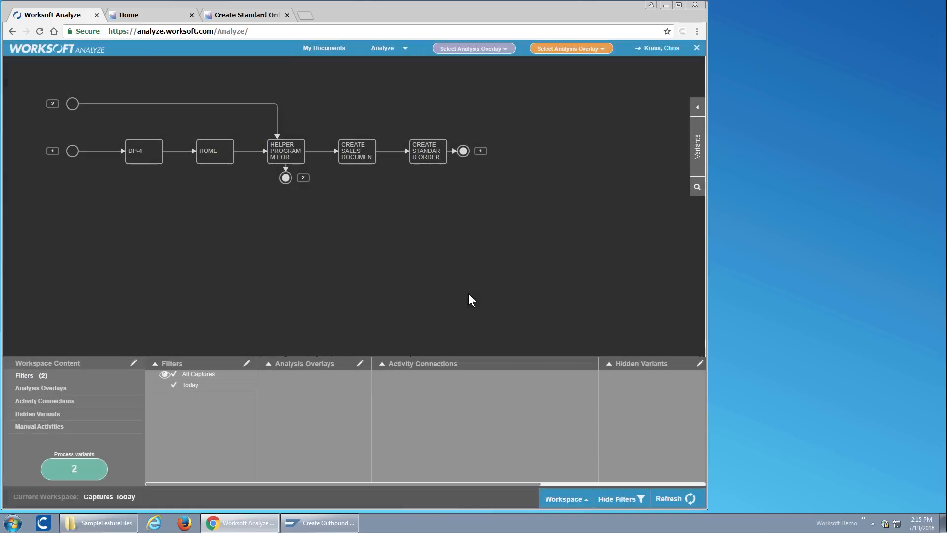
pyautogui.moveTo(508, 285)
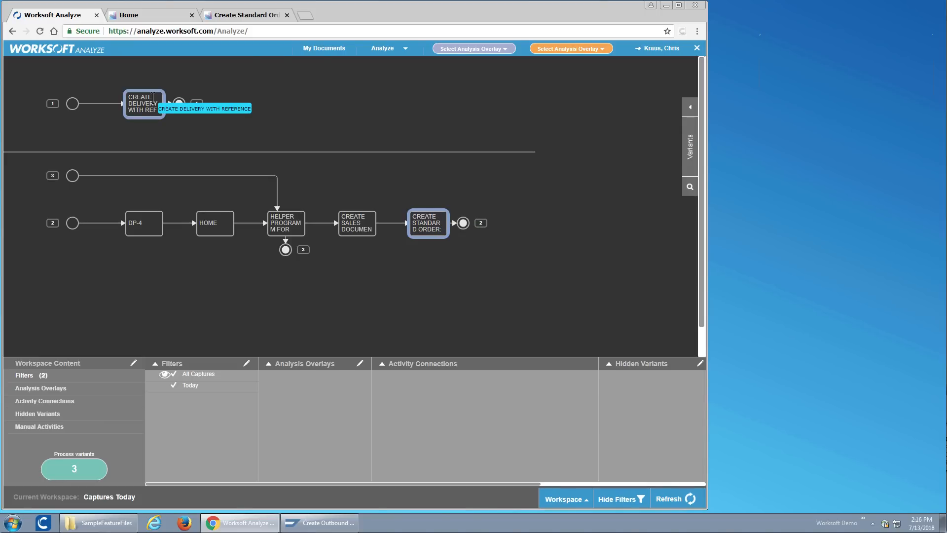
# Connect Create Standard Order to Create Delivery With Reference and select variant 4.
pyautogui.rightClick(143, 104)
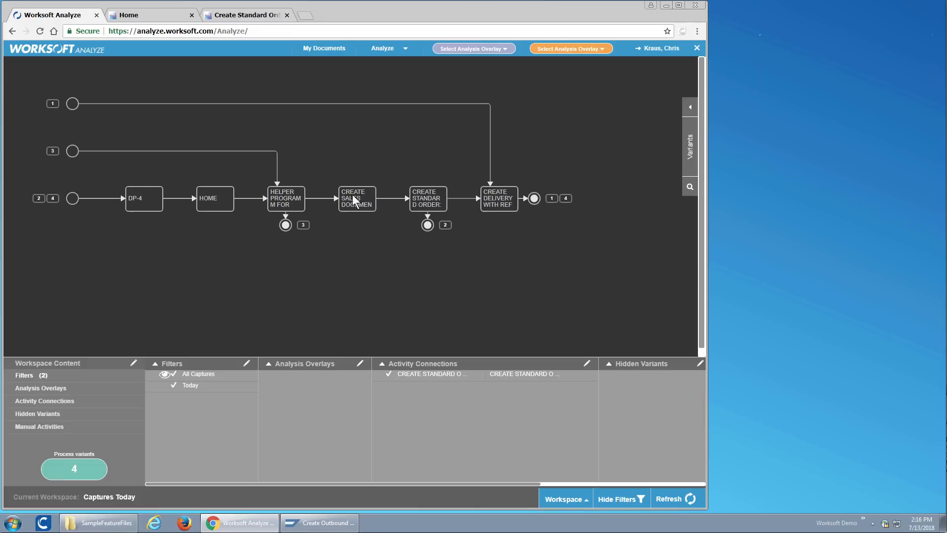
pyautogui.click(144, 198)
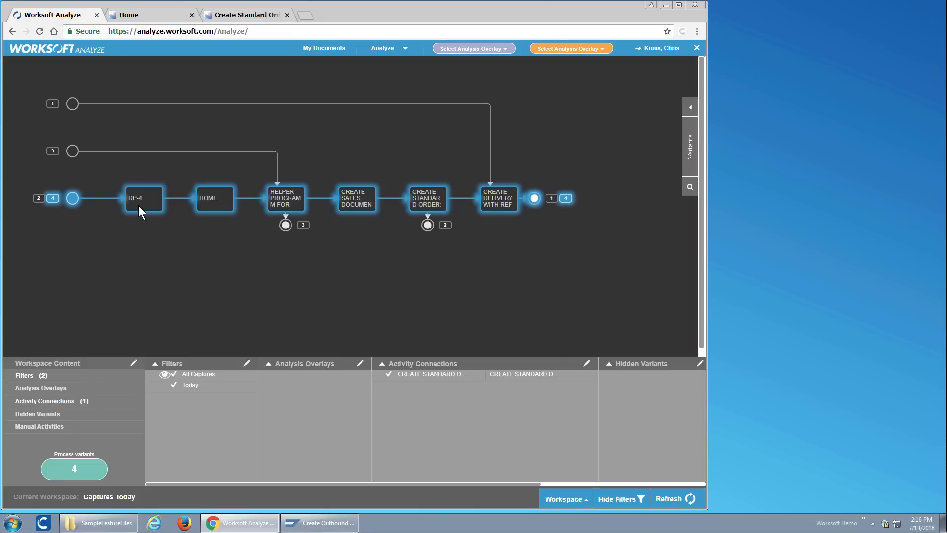
pyautogui.moveTo(549, 213)
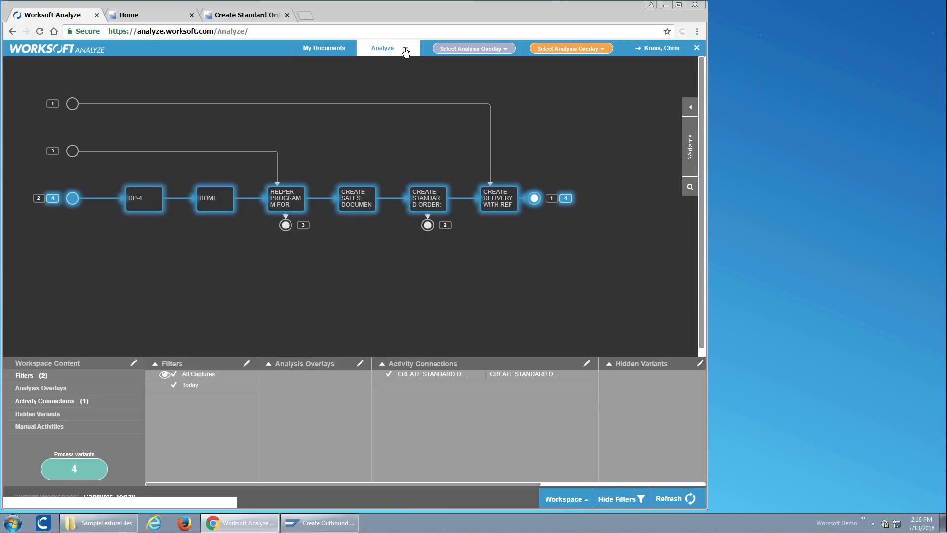
# Request PDF documentation named 'Feature delivery dtry chain' for the combined variant.
pyautogui.click(381, 48)
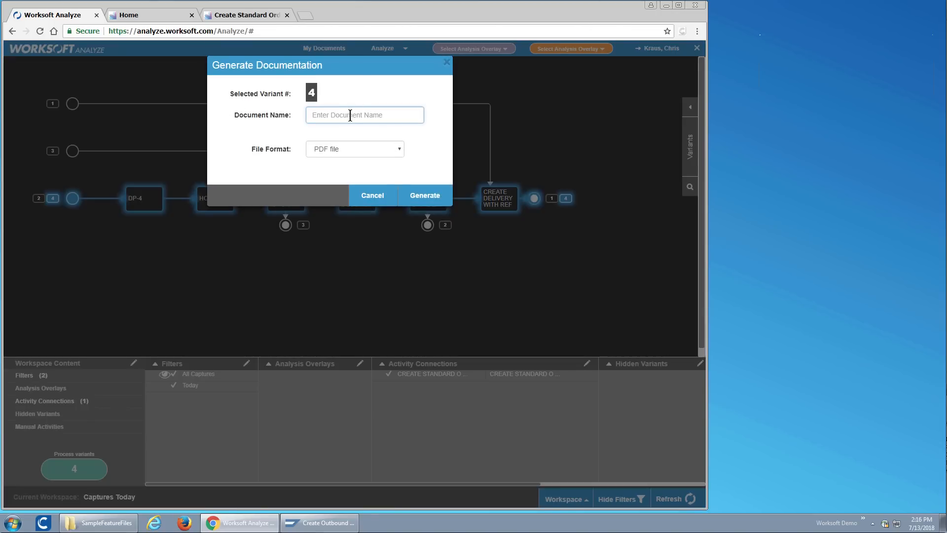
pyautogui.write('Feature delivery dtry c')
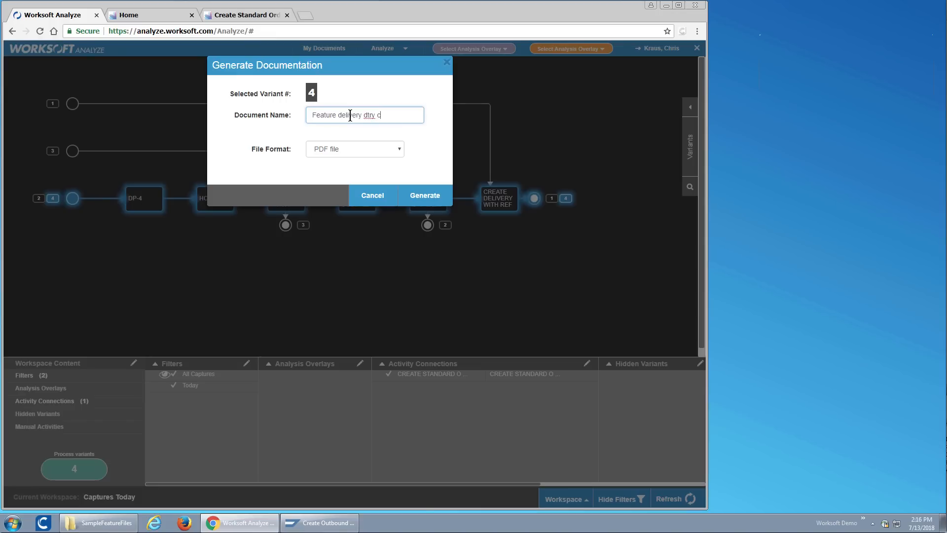
pyautogui.write('hain')
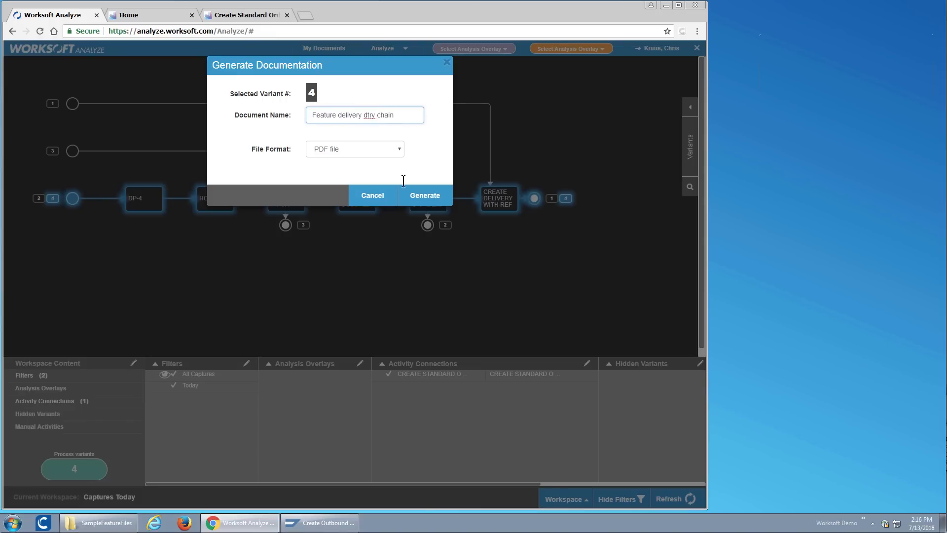
pyautogui.click(425, 195)
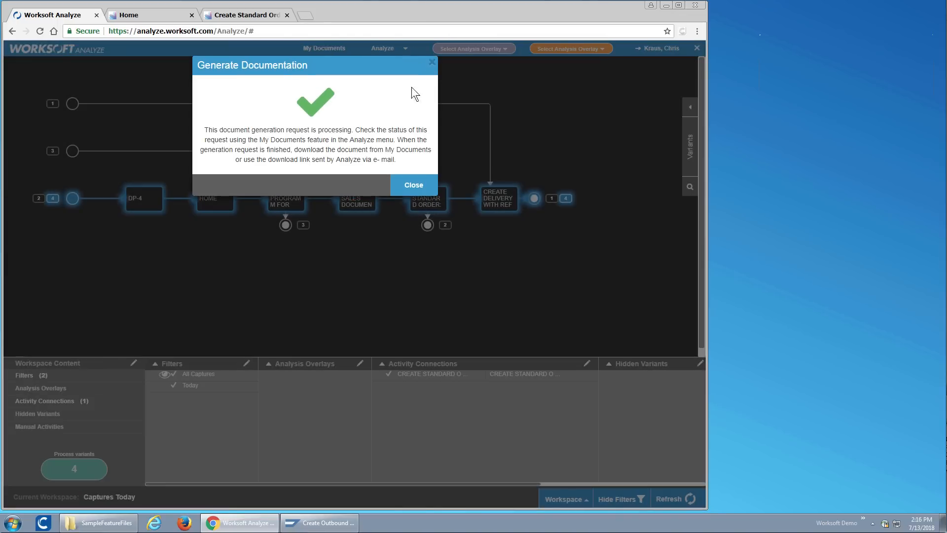
pyautogui.click(382, 49)
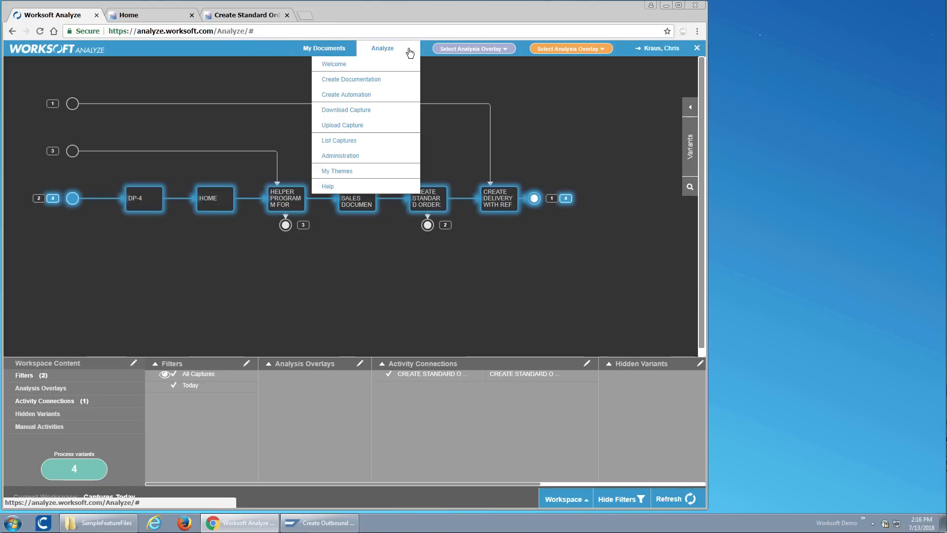
# Request a Certify automation for the combined sales order and delivery variant.
pyautogui.click(347, 95)
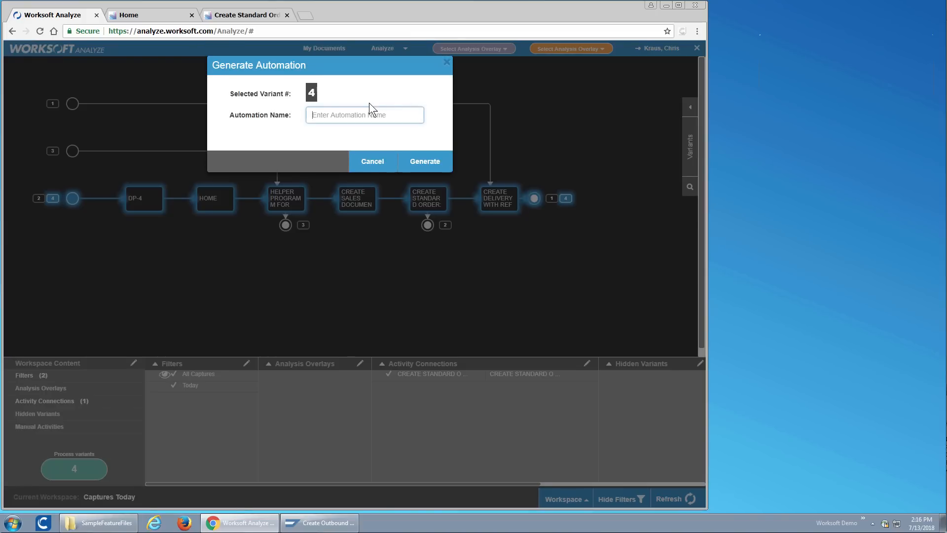
pyautogui.write('automatio for sales order')
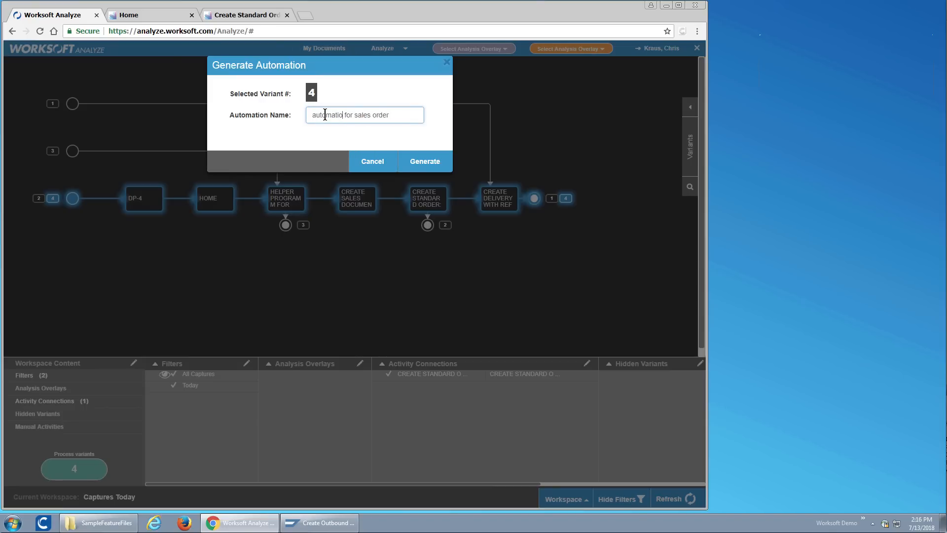
pyautogui.click(424, 161)
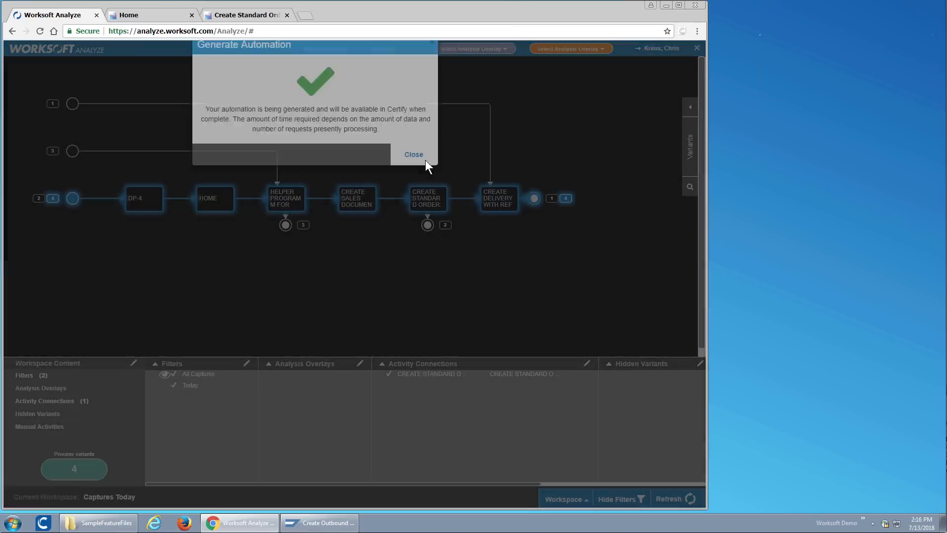
pyautogui.click(413, 154)
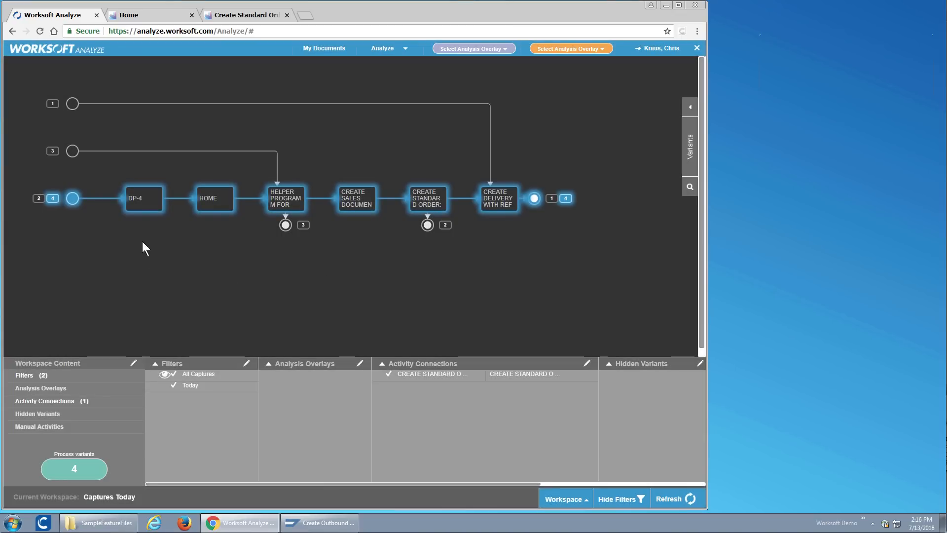
pyautogui.moveTo(139, 221)
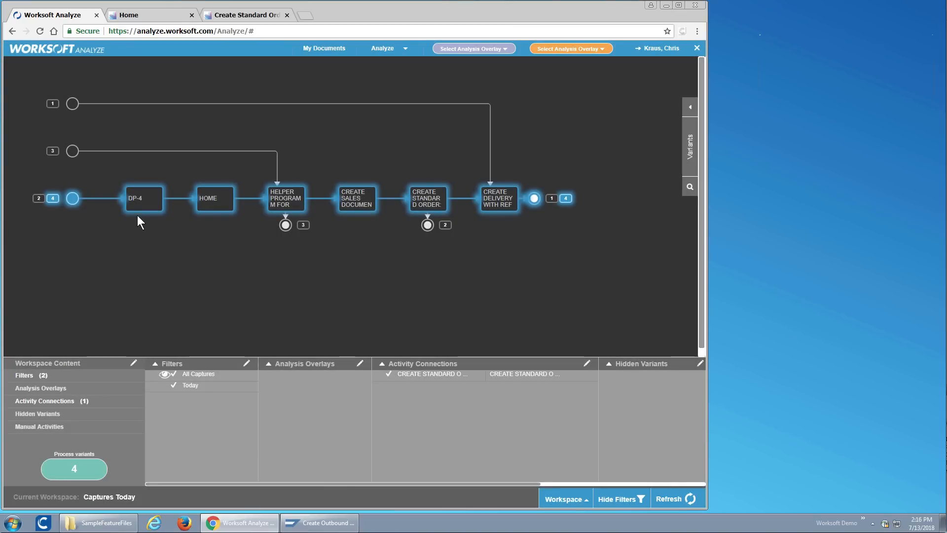
pyautogui.moveTo(152, 212)
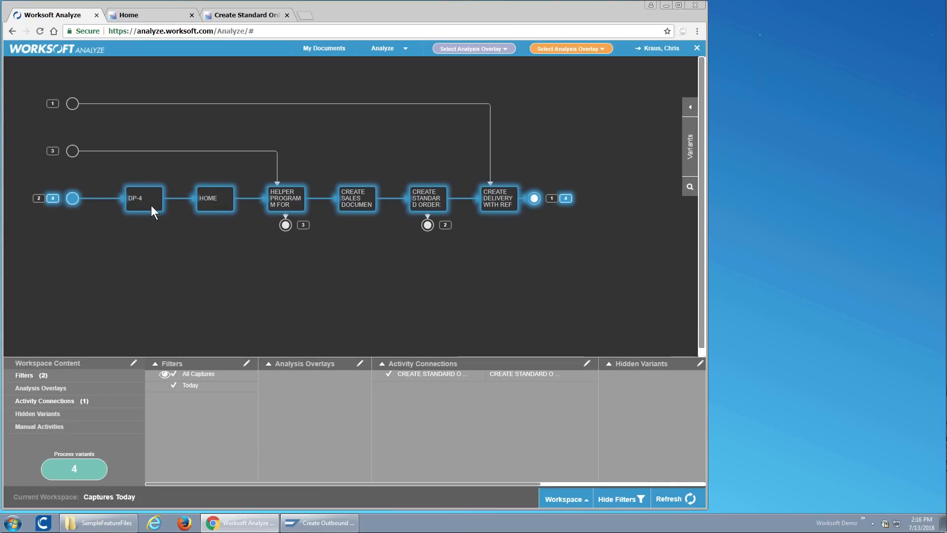
pyautogui.moveTo(425, 199)
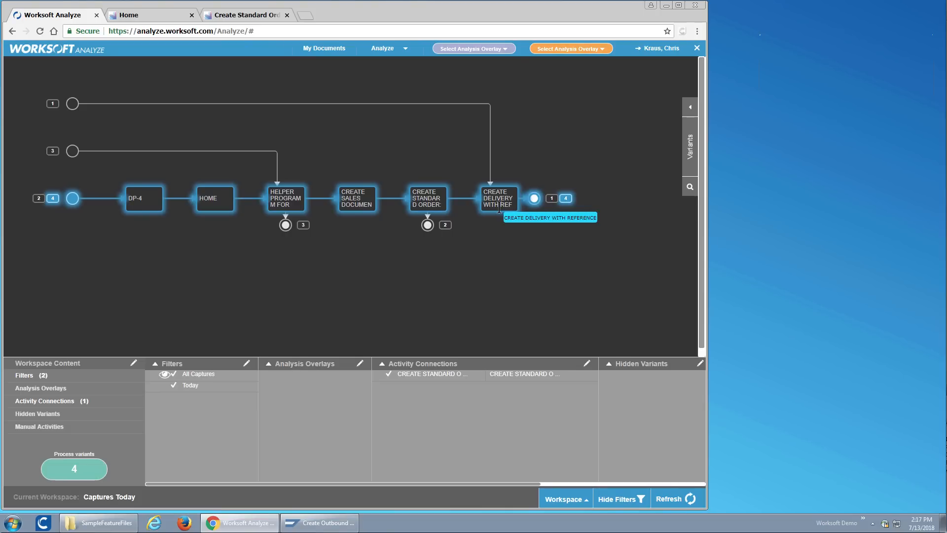
pyautogui.moveTo(566, 210)
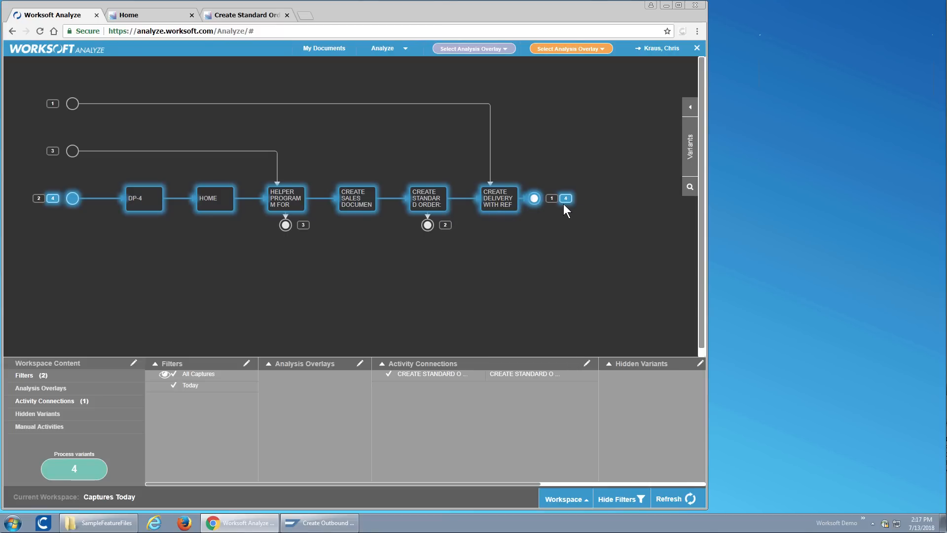
pyautogui.moveTo(393, 89)
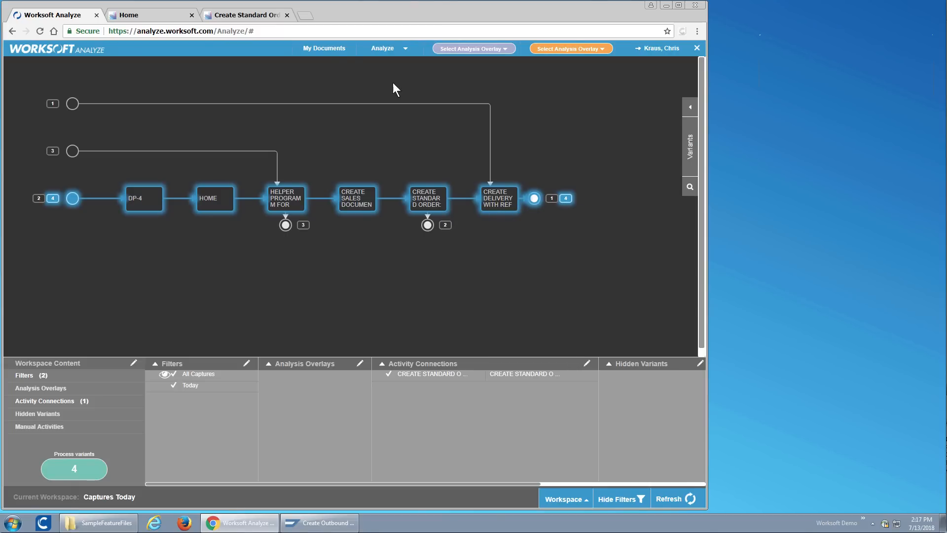
# Download the 'Feature delivery dtry chain' PDF, scroll through it, then close the documents list.
pyautogui.click(323, 48)
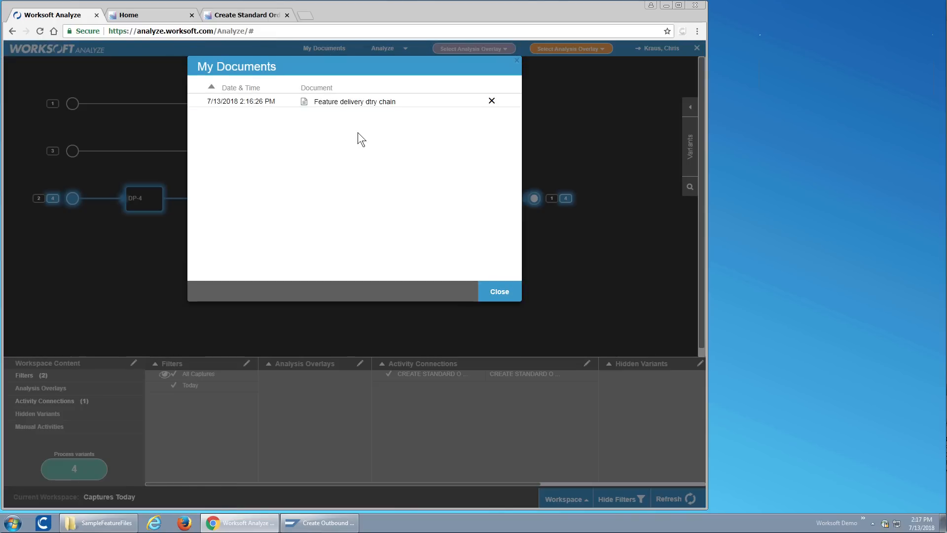
pyautogui.click(355, 101)
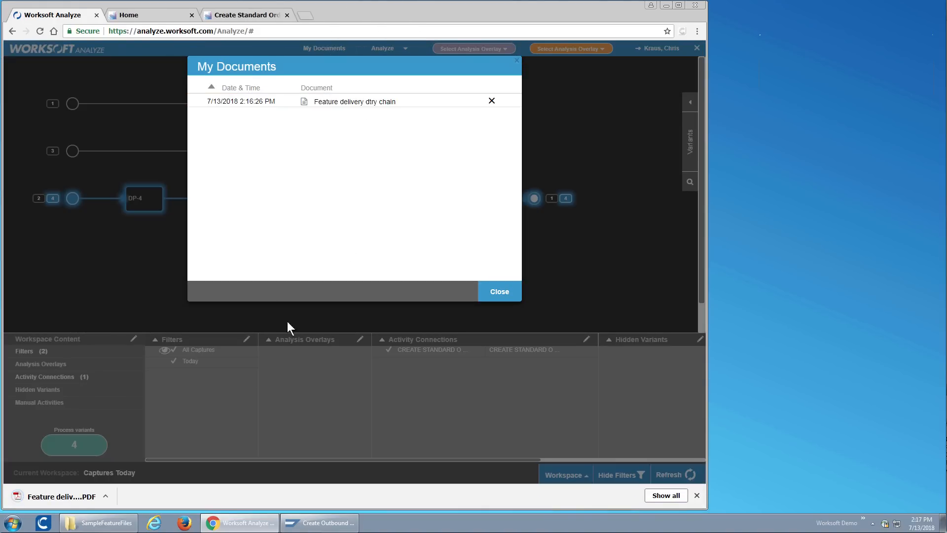
pyautogui.moveTo(73, 496)
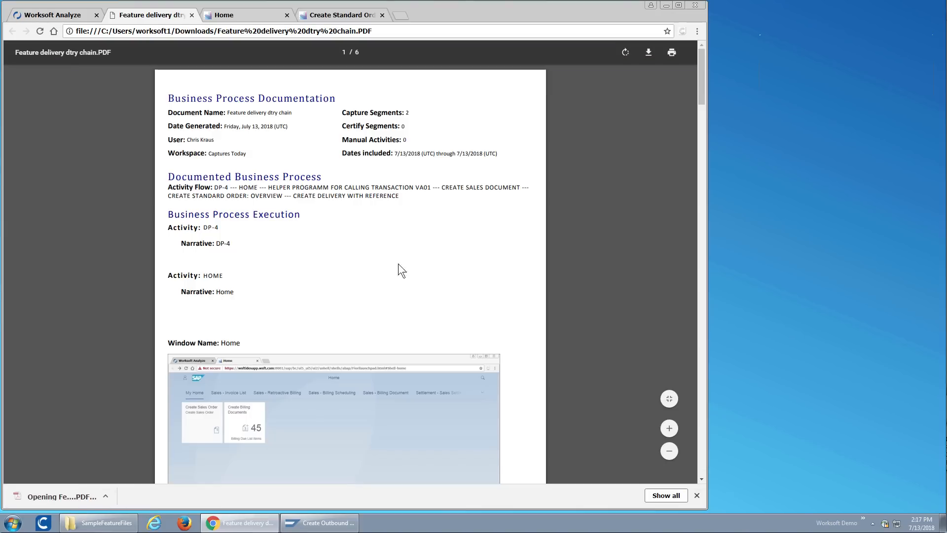
pyautogui.scroll(-3)
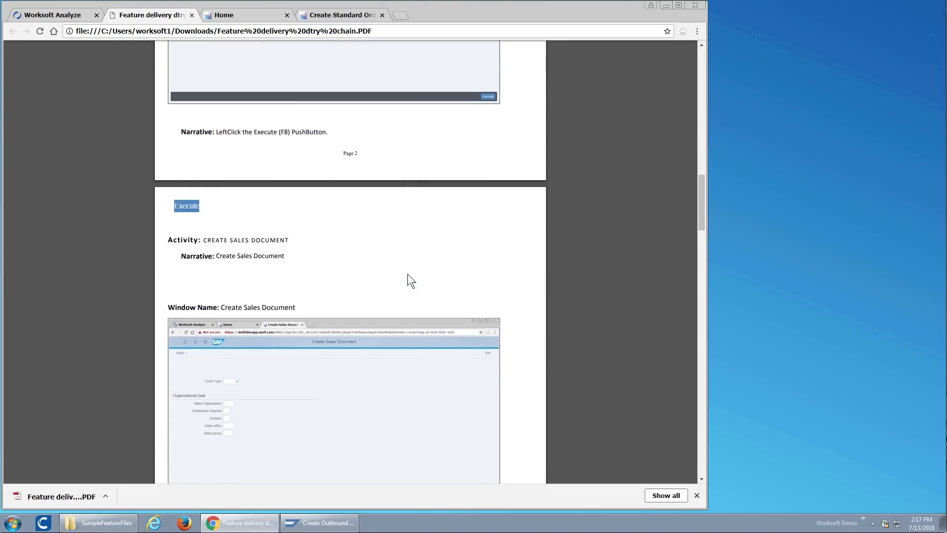
pyautogui.scroll(-3)
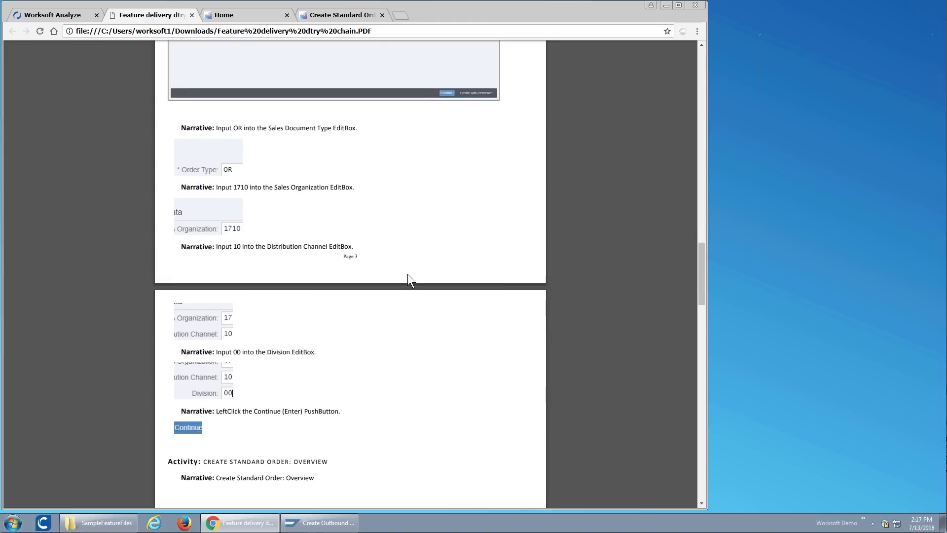
pyautogui.scroll(-3)
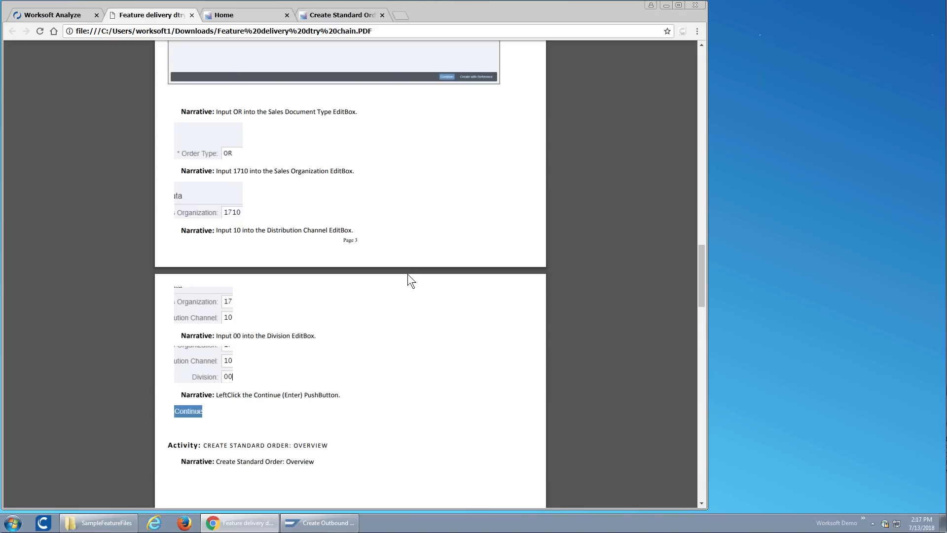
pyautogui.moveTo(393, 48)
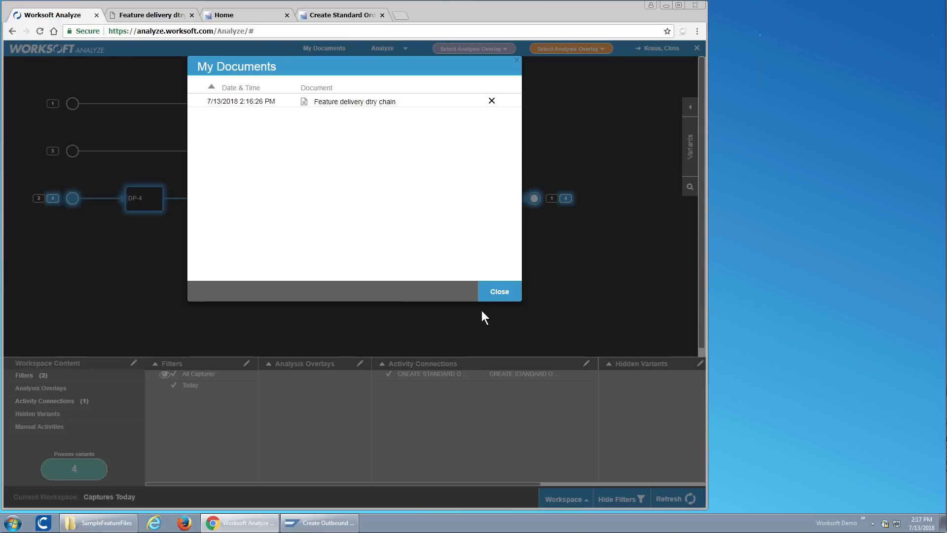
pyautogui.click(498, 291)
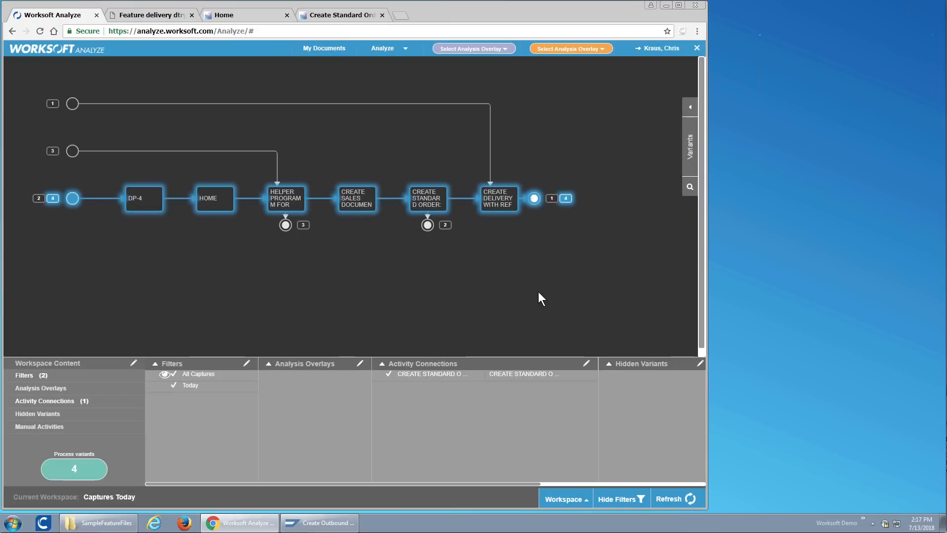